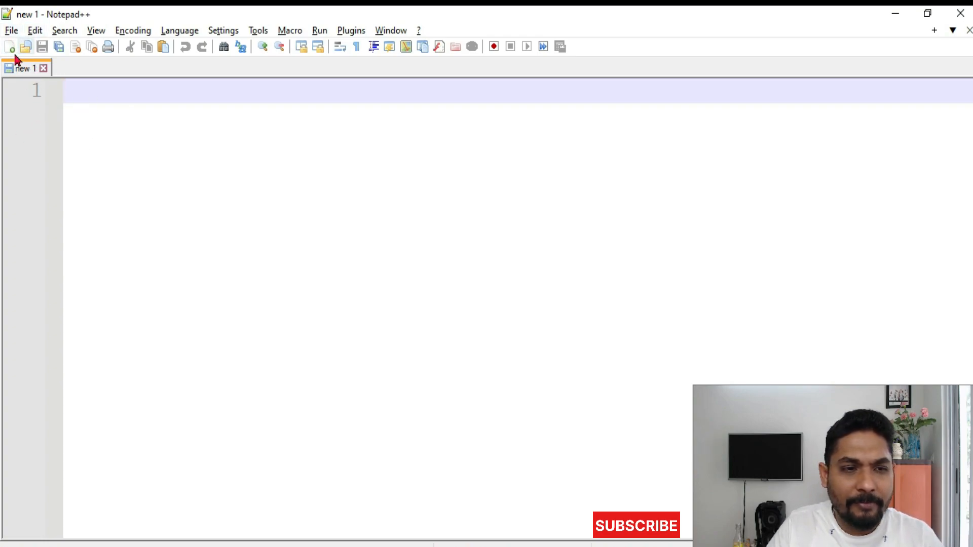
Save the new document as 15_BatchScript Array.bat in the BATCH SCRIPTS folder
click(10, 29)
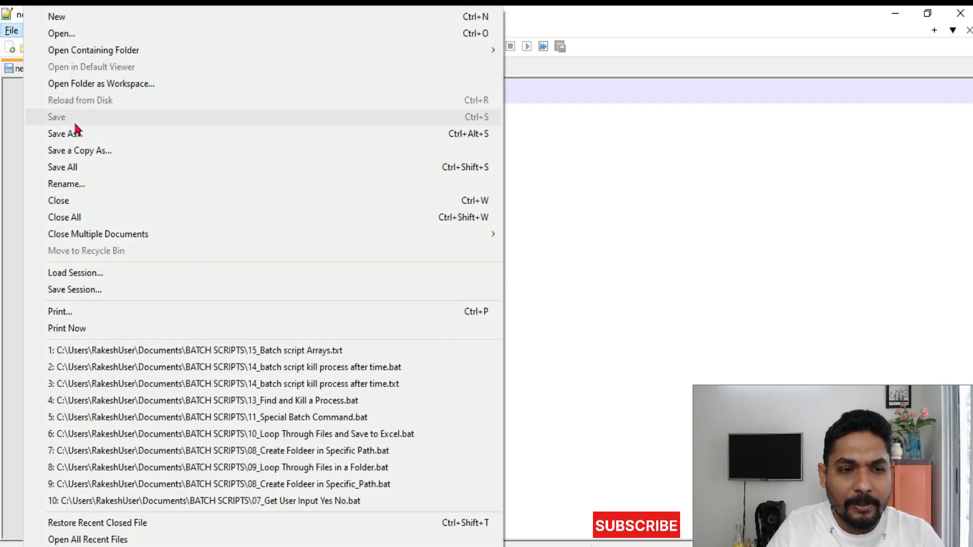
click(65, 134)
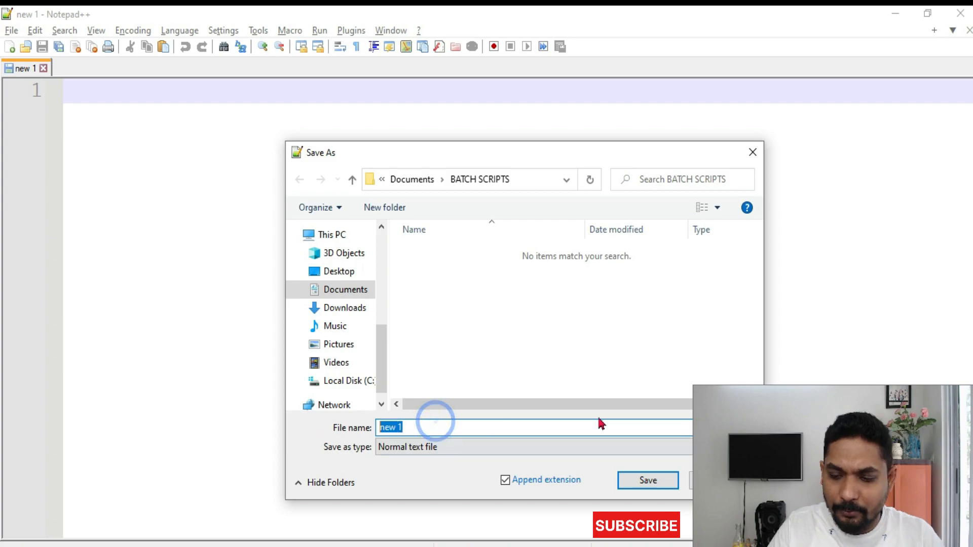
text(15_B)
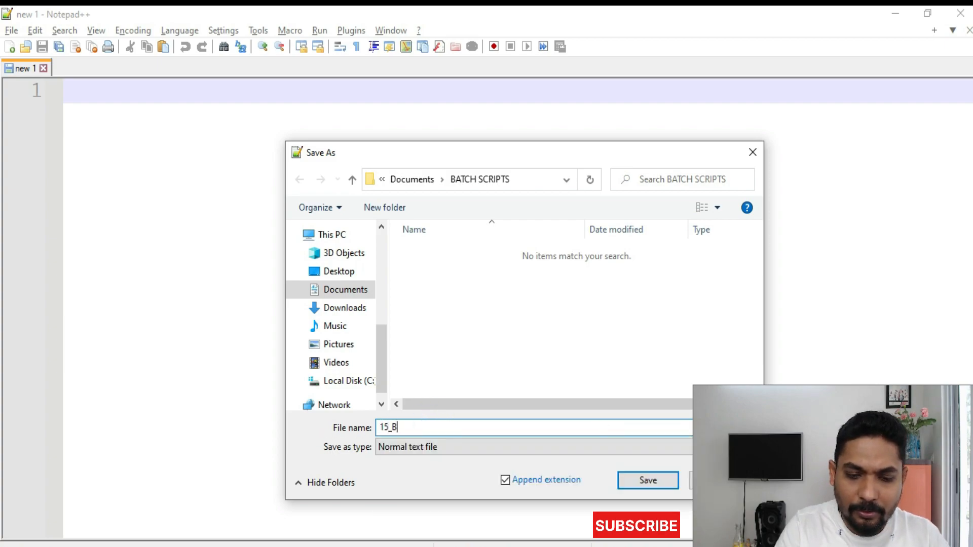
text(atchScript)
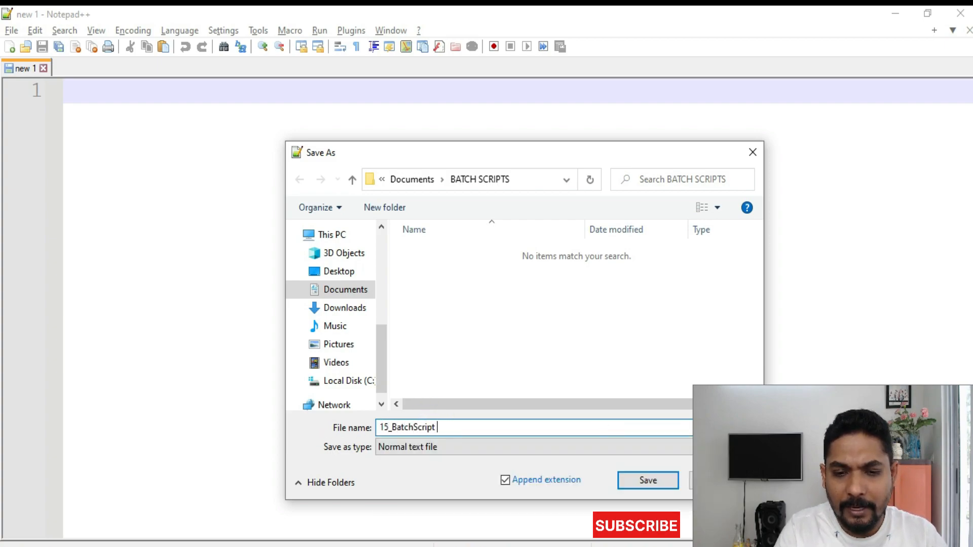
text(Array.bat)
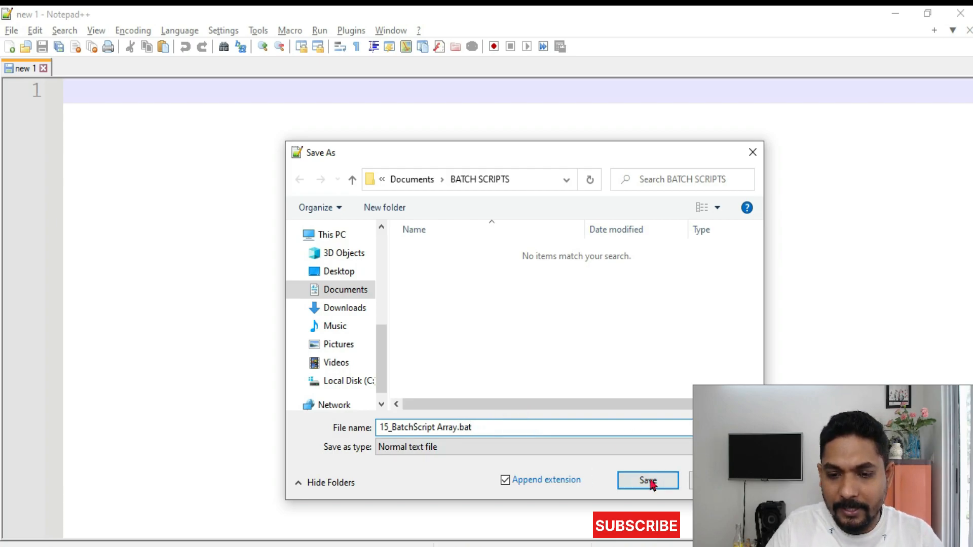
click(648, 480)
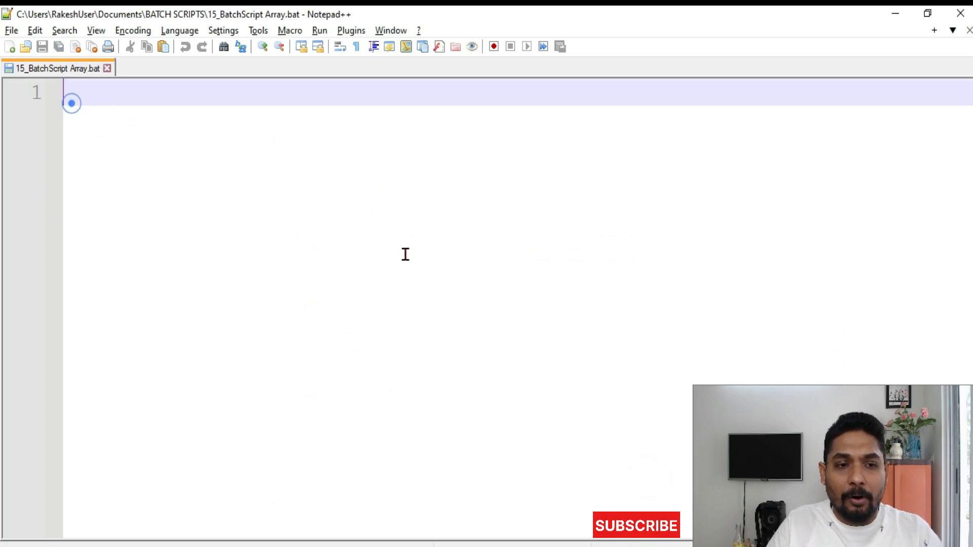
text(@echo of)
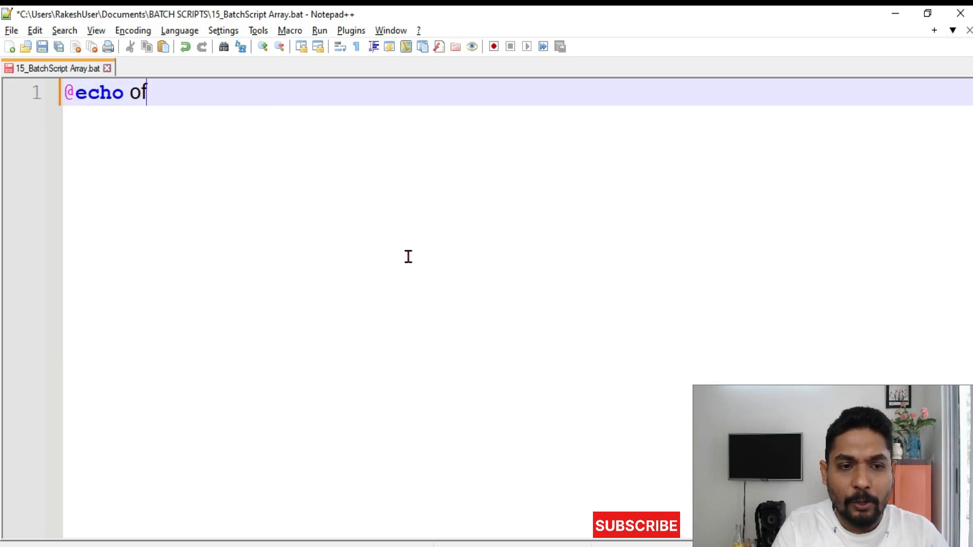
key(enter)
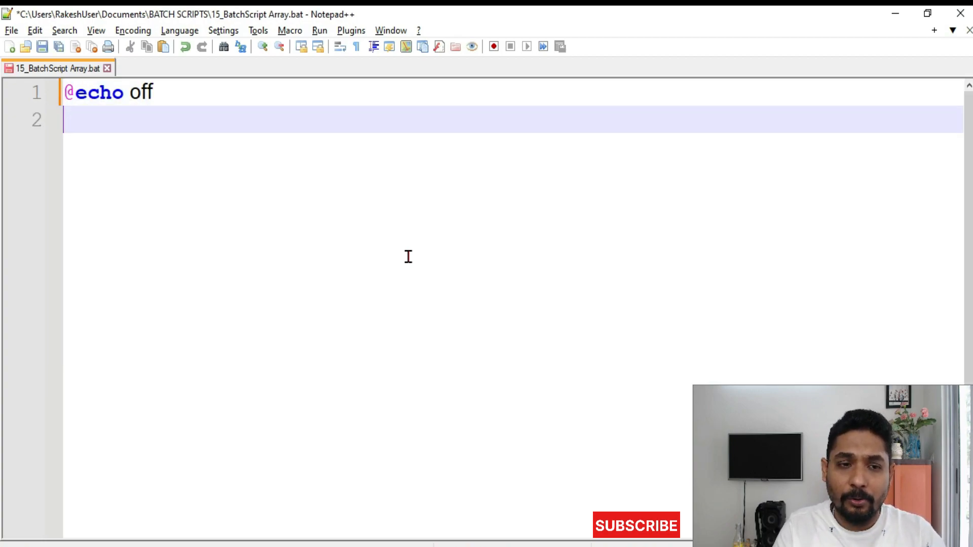
text(color A)
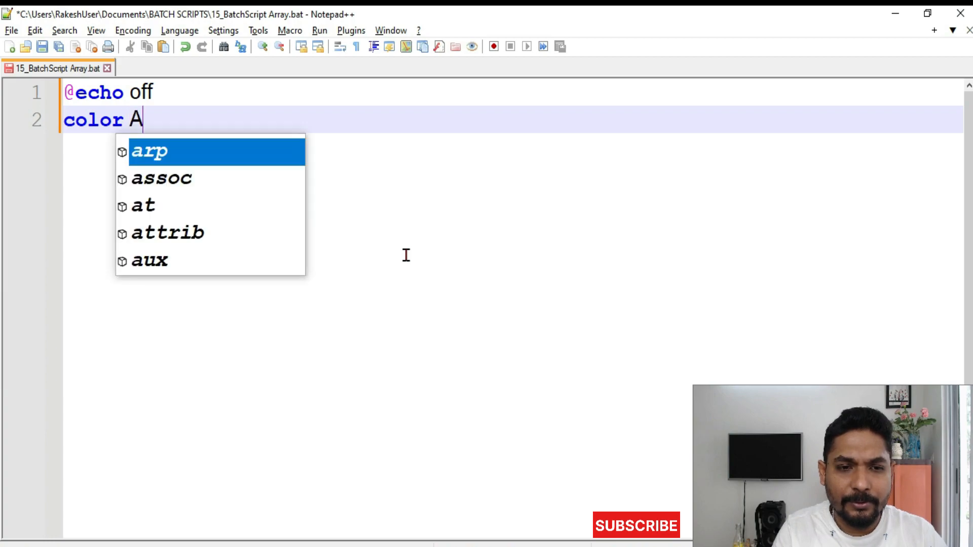
key(enter)
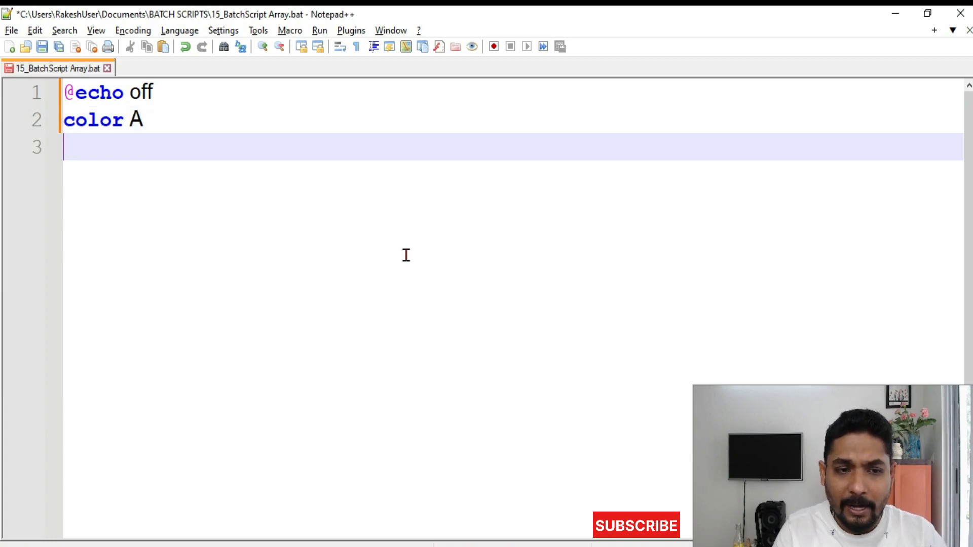
Add Title Batch Script Array Example on line 3 and start line 4 with set
text(Title)
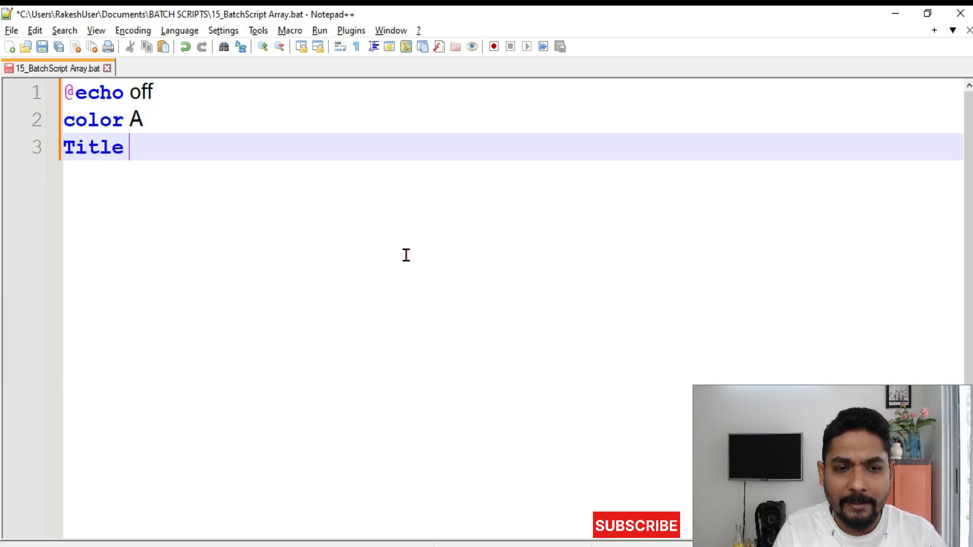
text(Batch Script Array Exa)
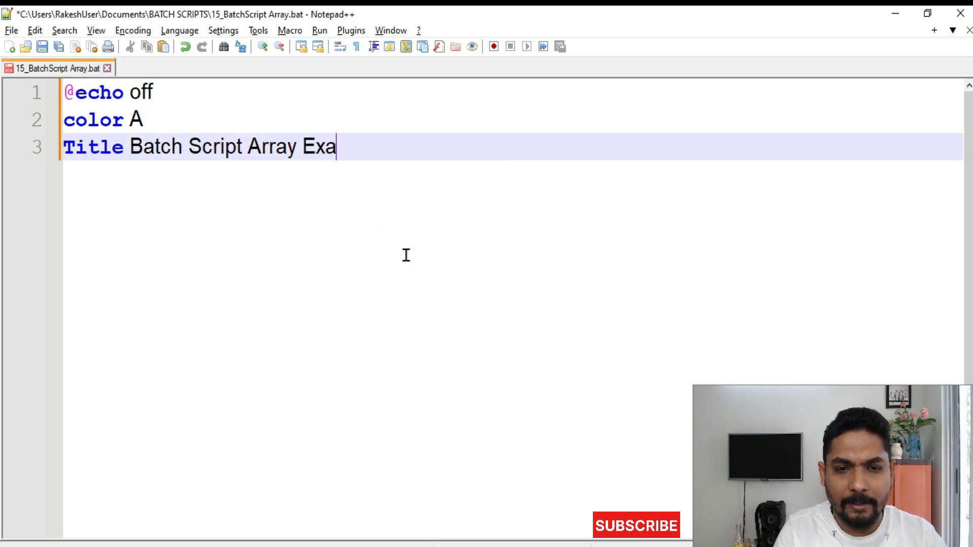
text(mple)
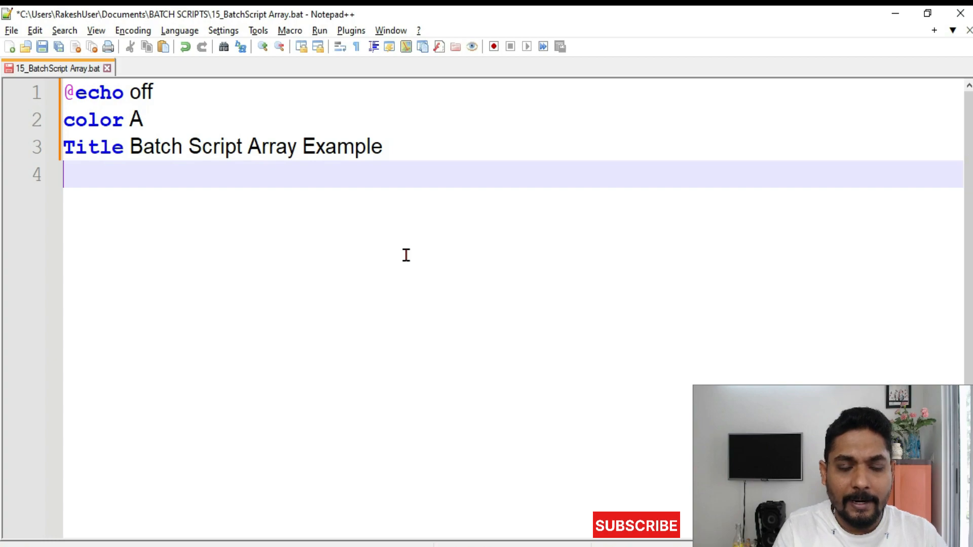
text(set)
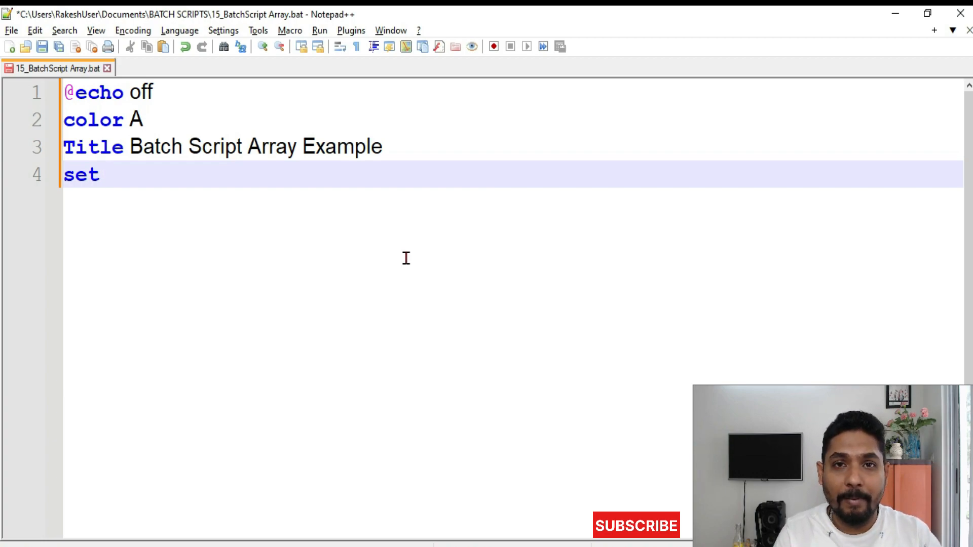
Complete line 4 as set A=Rakesh Mohan Ravi and begin line 5 with for
text(A)
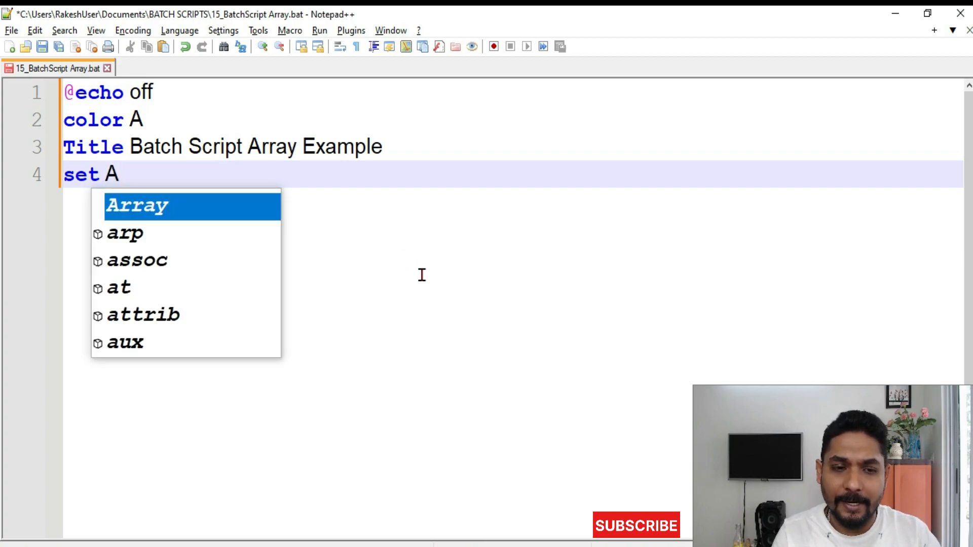
text(=)
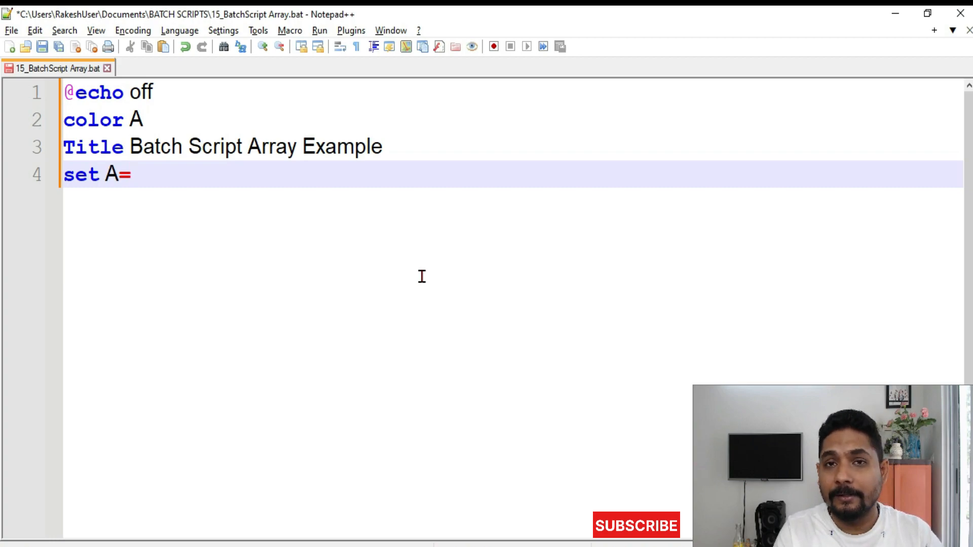
text(Rakesh Mohan)
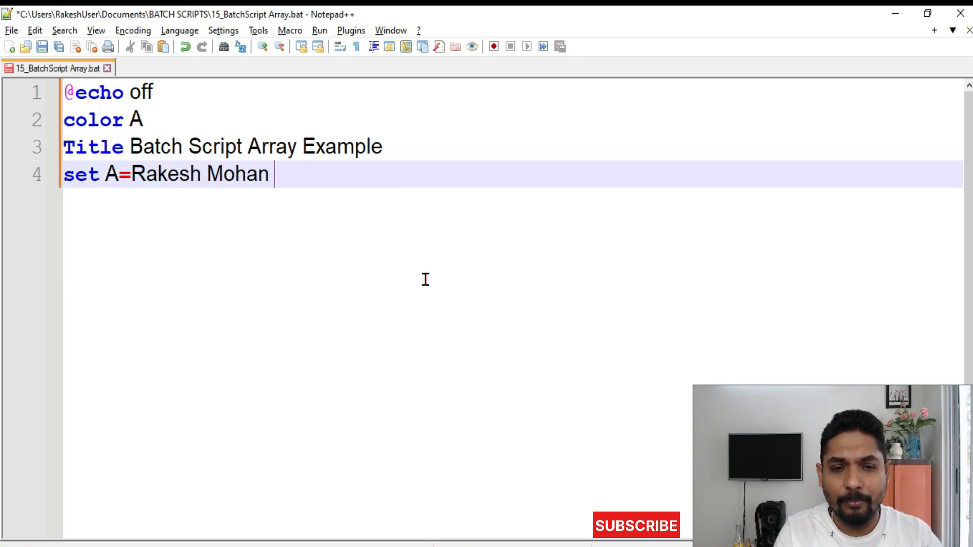
text(Ravi)
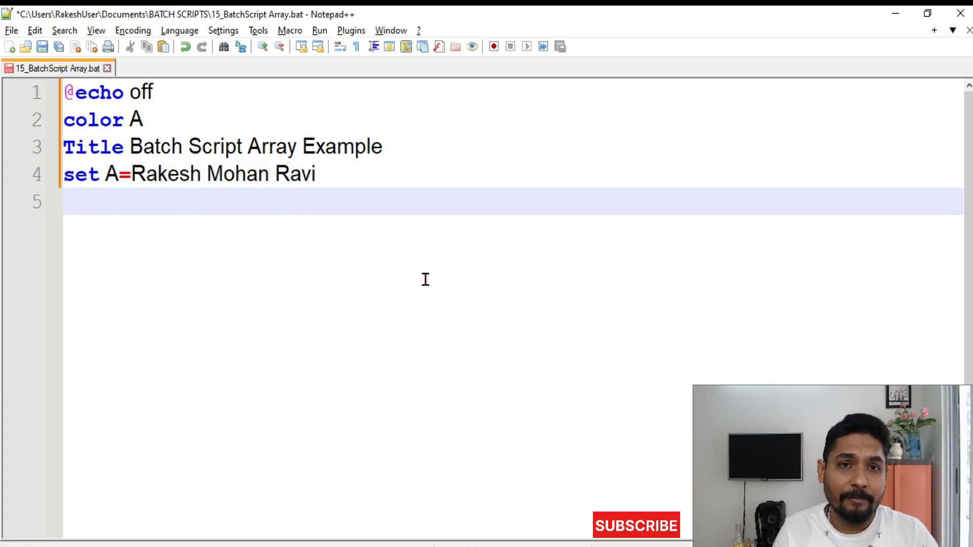
text(for)
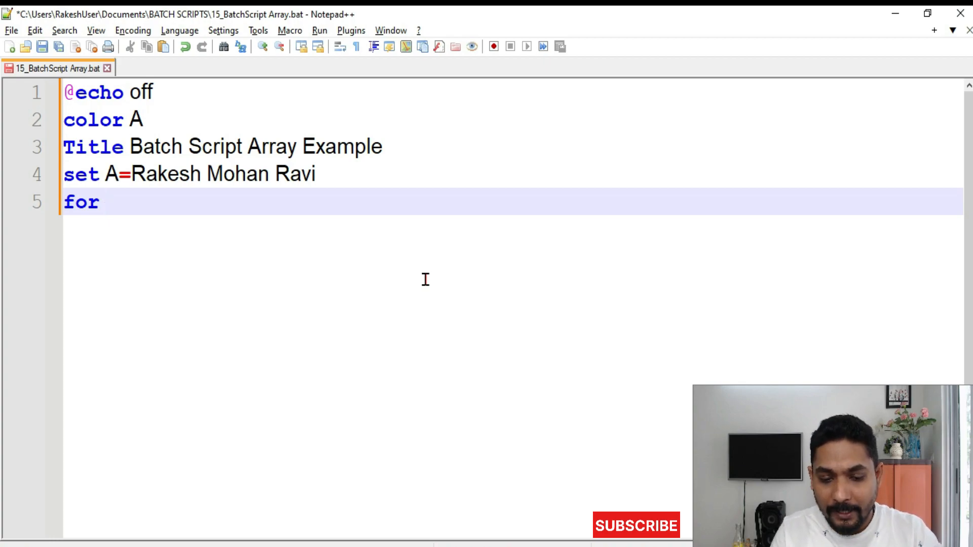
Write the loop header for %%b in (%A%) do on line 5
text(%%)
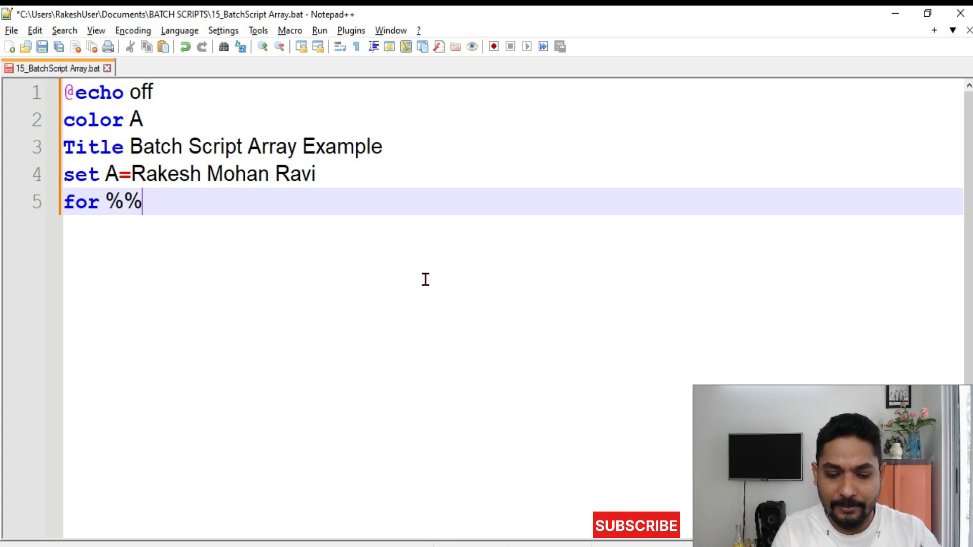
text(b)
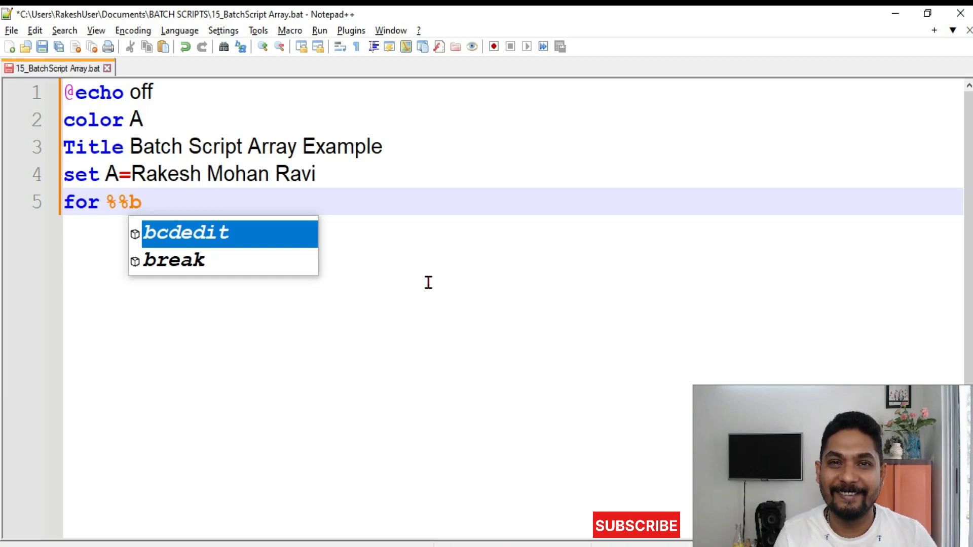
key(Escape)
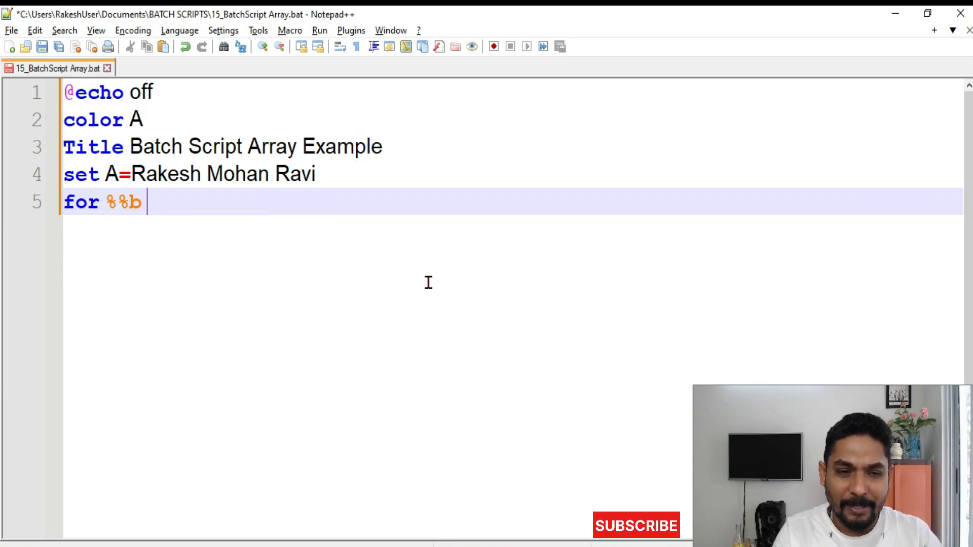
text(in)
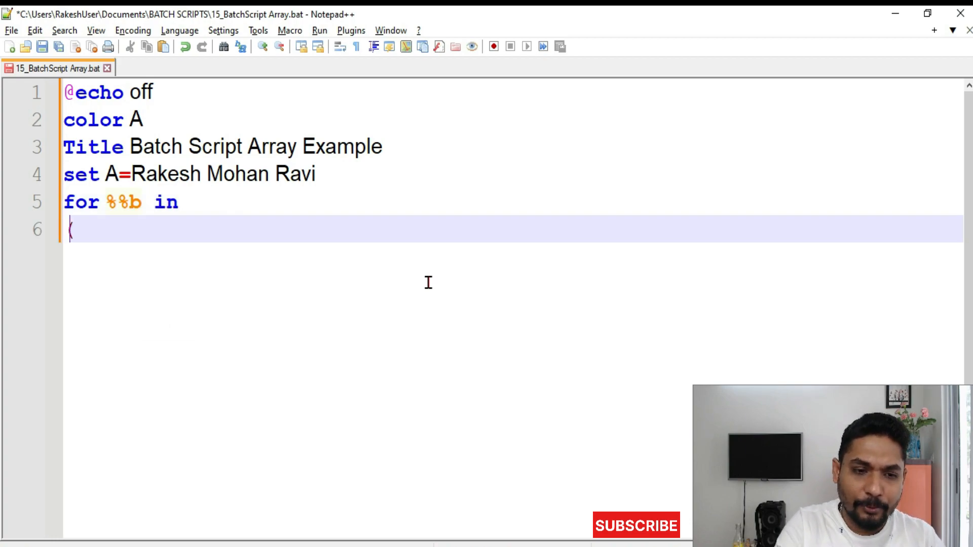
key(BackSpace)
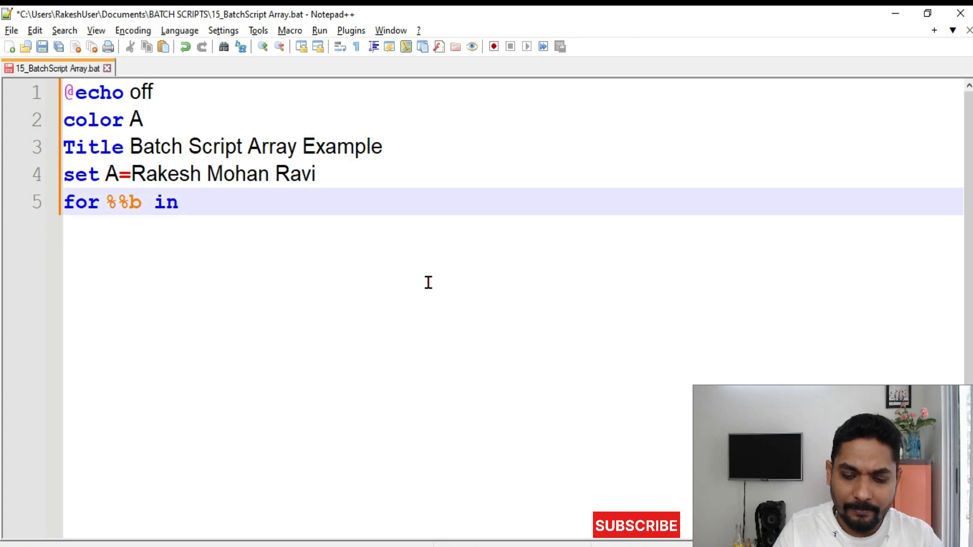
text((%)
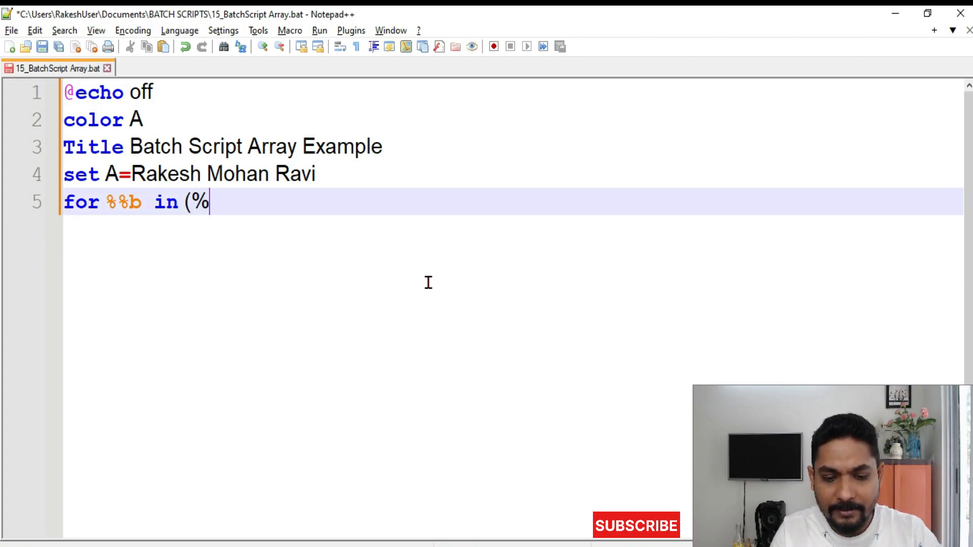
text(A)
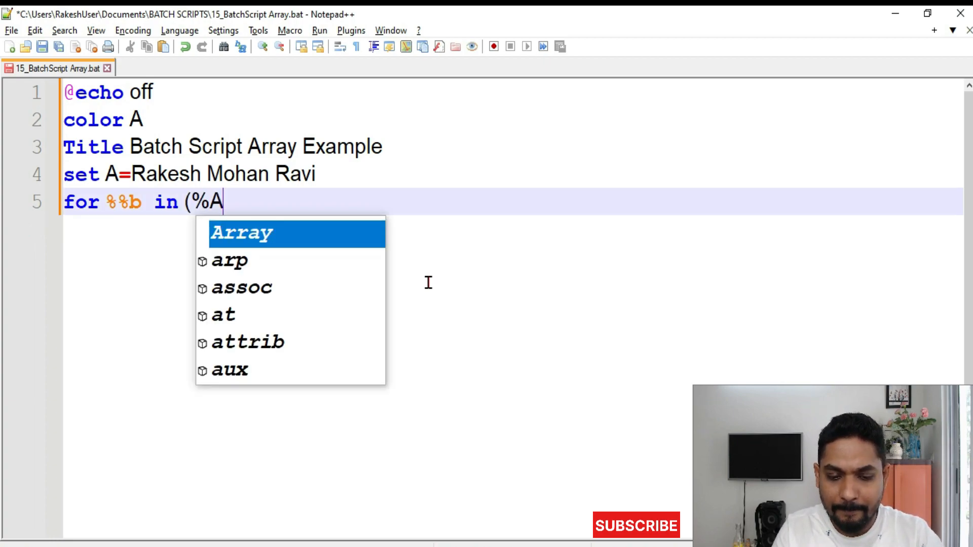
text(%))
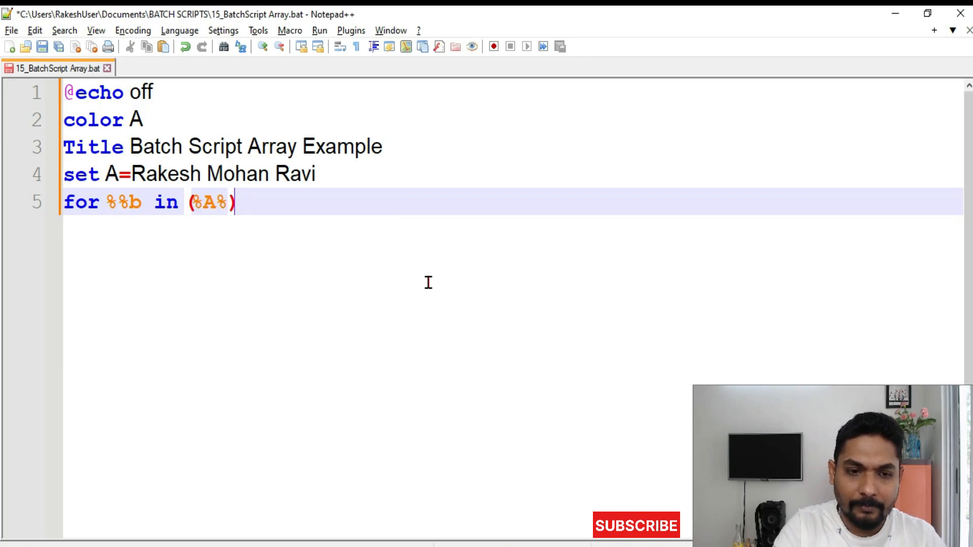
text(do)
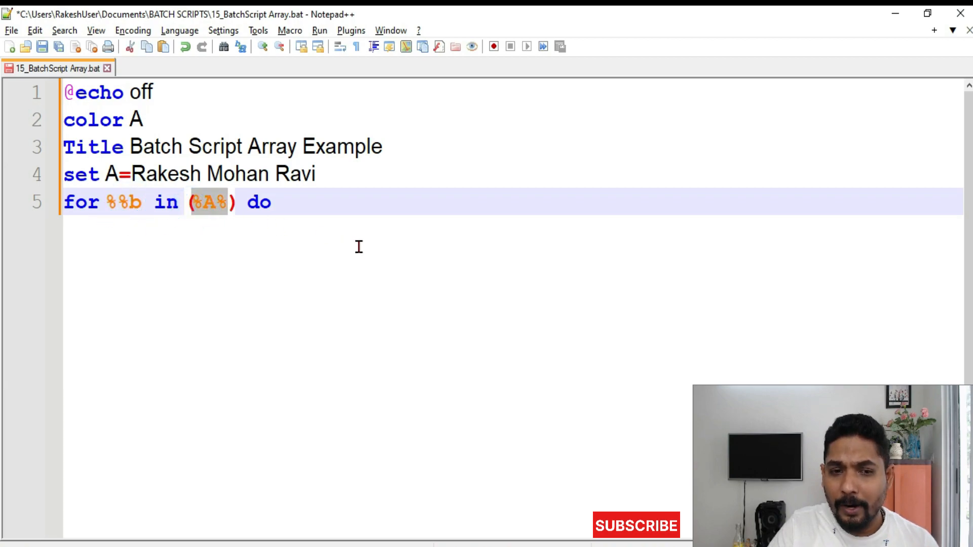
mouse_move(280, 203)
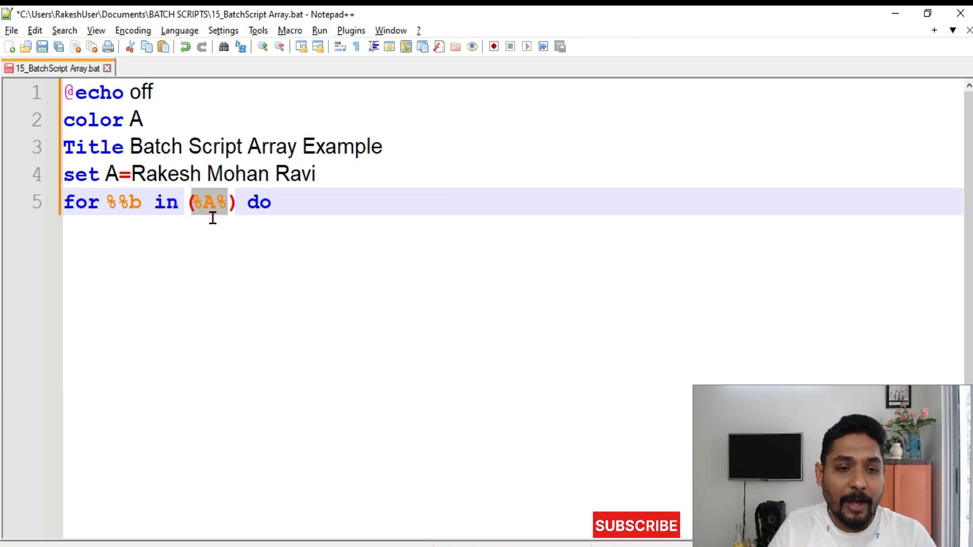
mouse_move(222, 275)
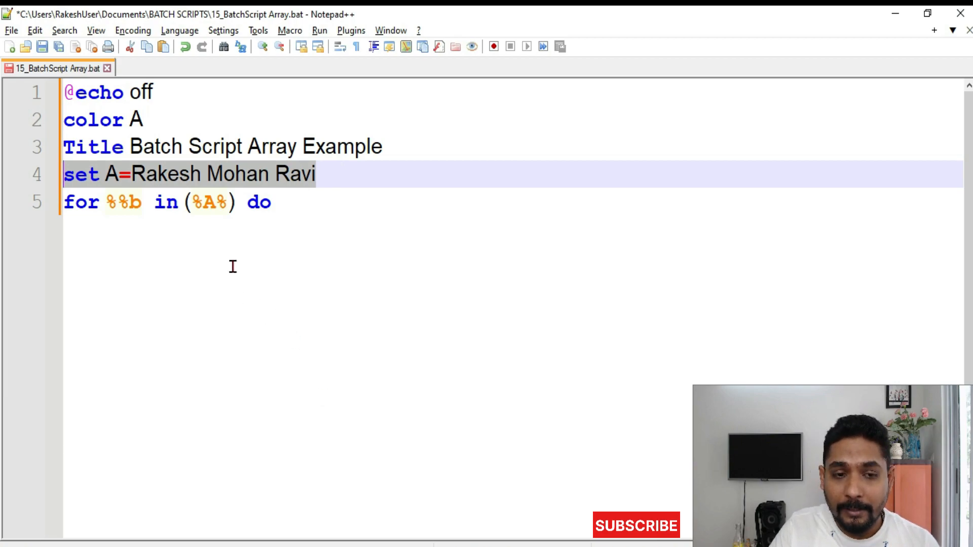
mouse_move(210, 211)
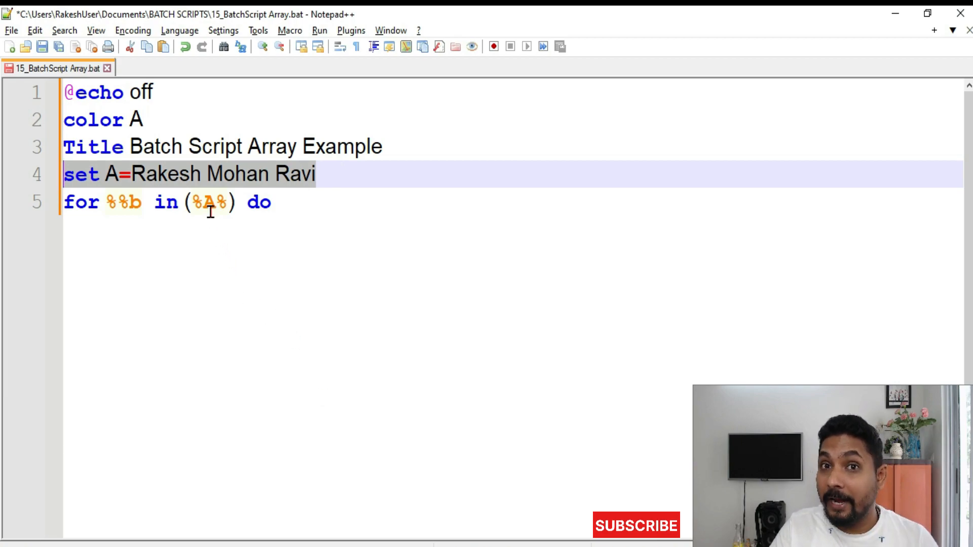
mouse_move(230, 181)
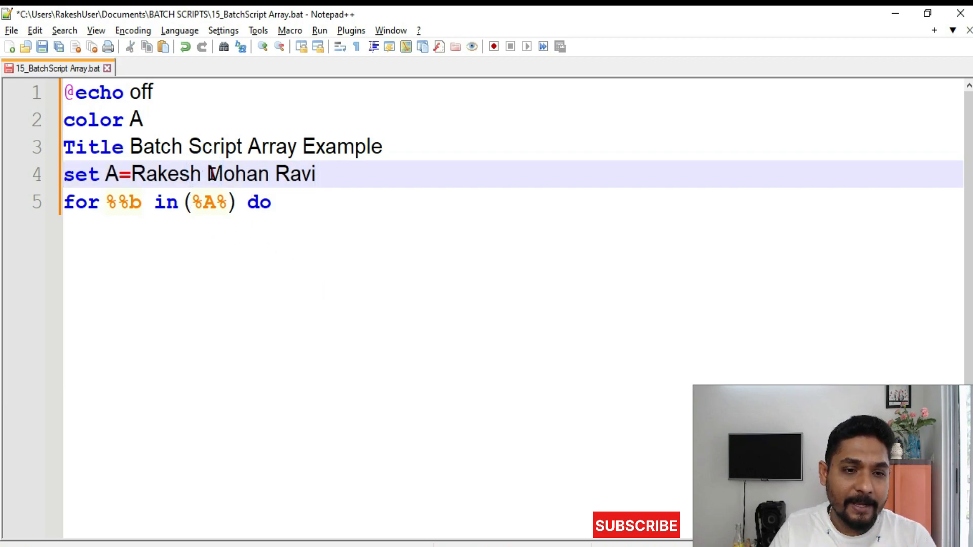
click(316, 174)
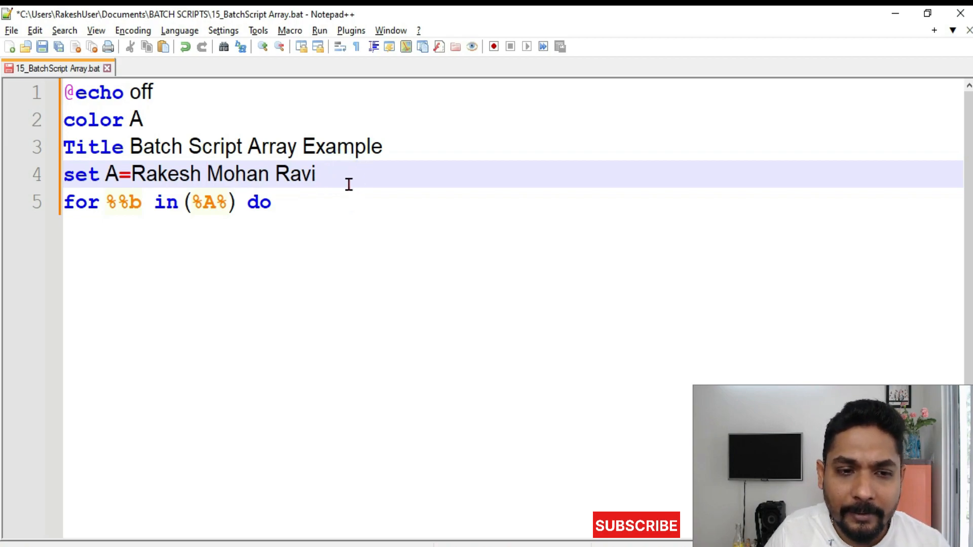
click(317, 174)
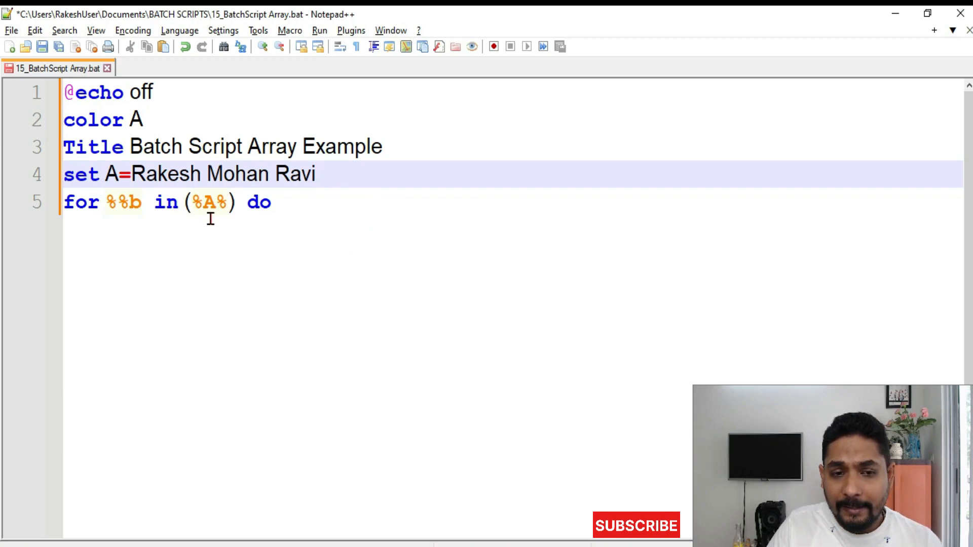
click(210, 202)
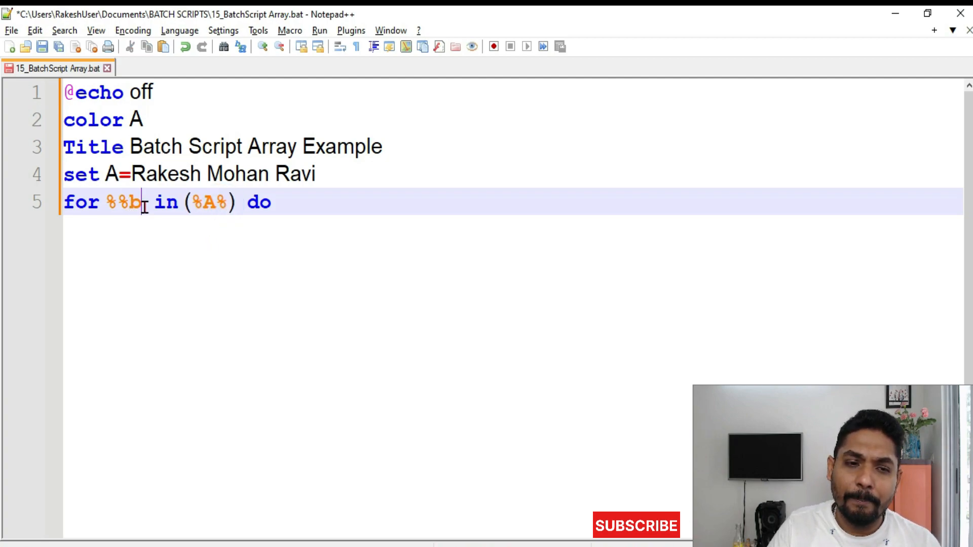
double_click(123, 203)
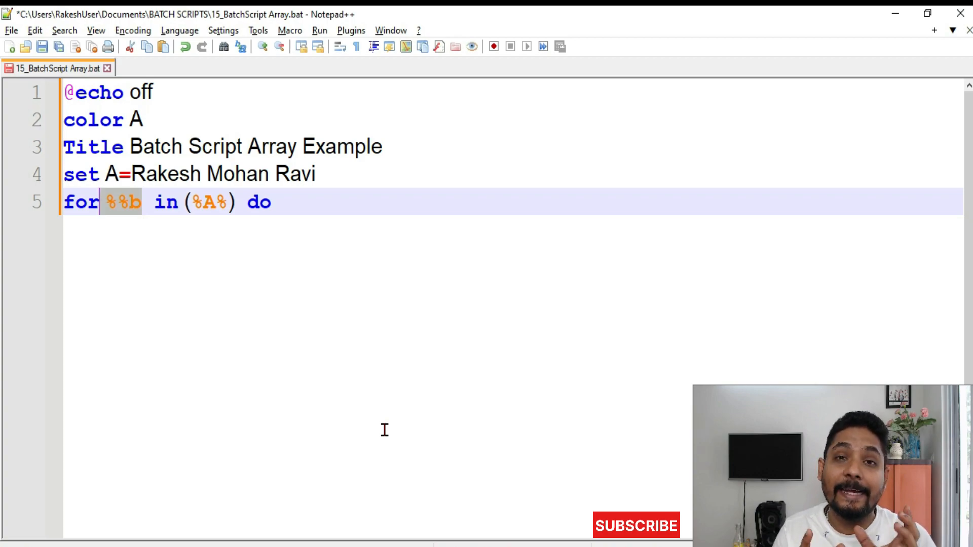
mouse_move(196, 383)
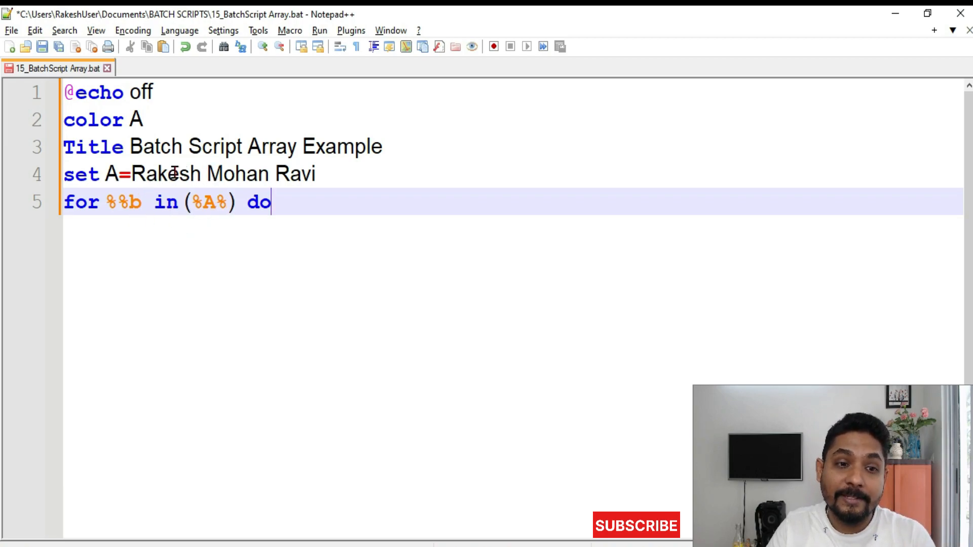
mouse_move(256, 361)
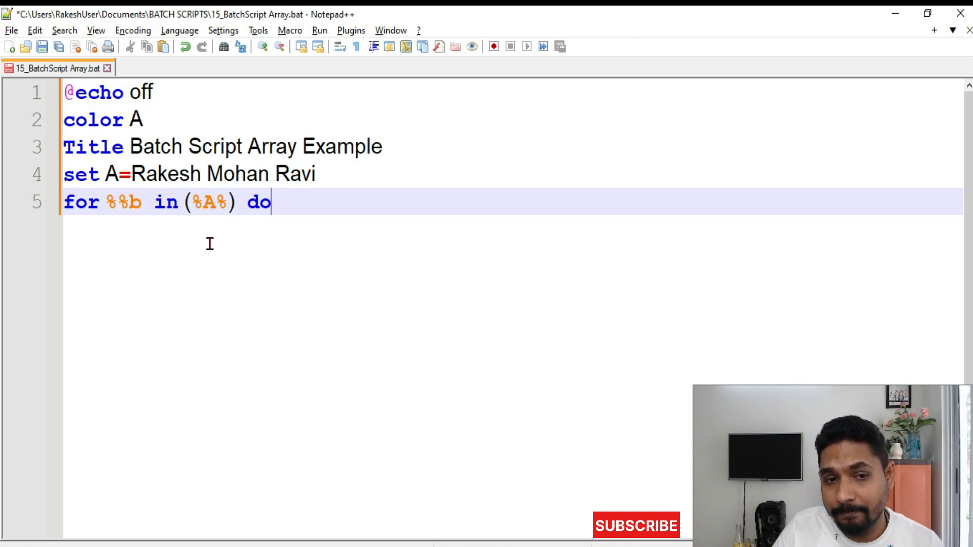
click(315, 174)
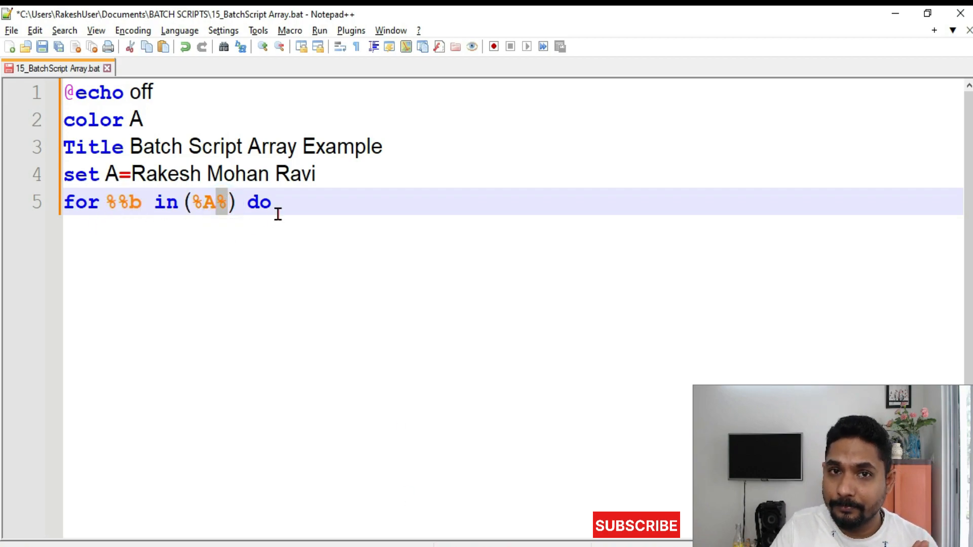
End the loop with echo %%b and add a pause line on line 6
text(ec)
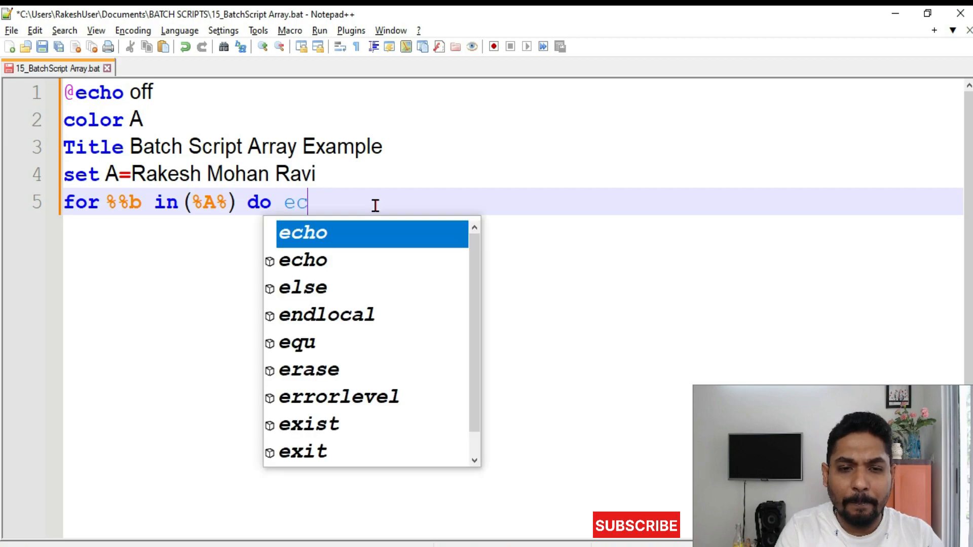
key(Enter)
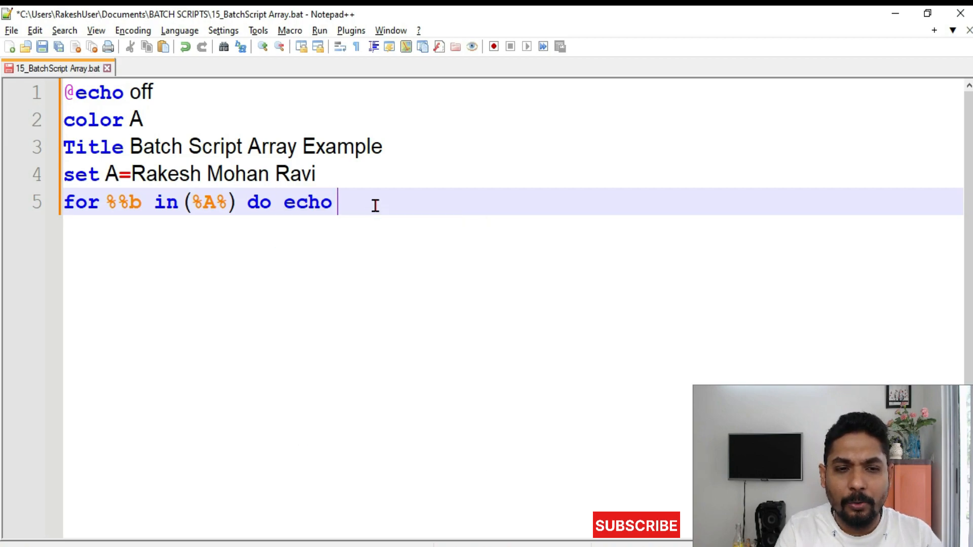
text(%%)
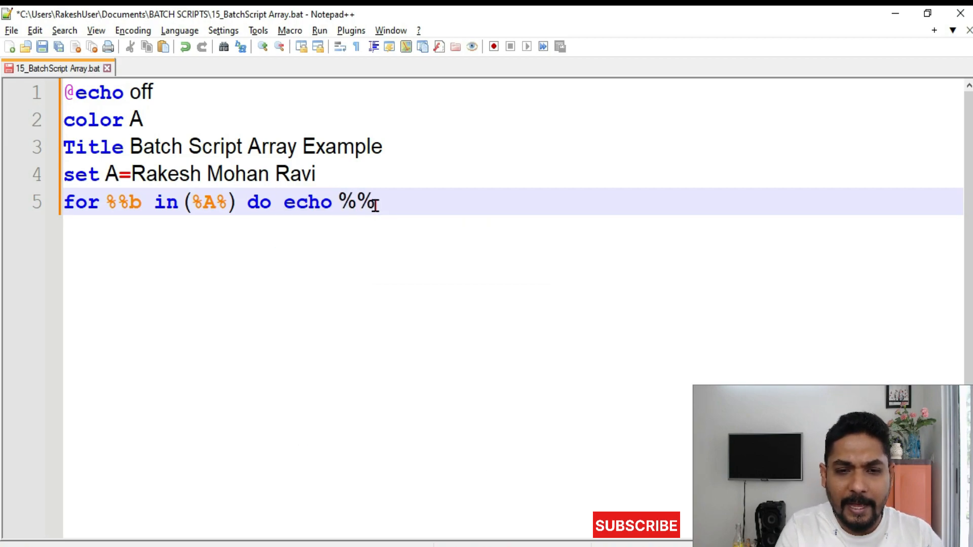
text(b)
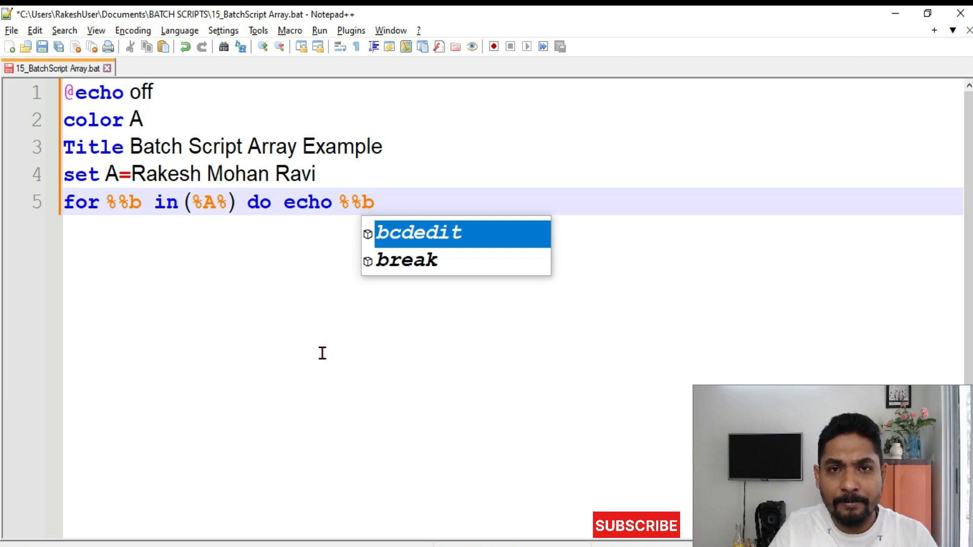
key(Escape)
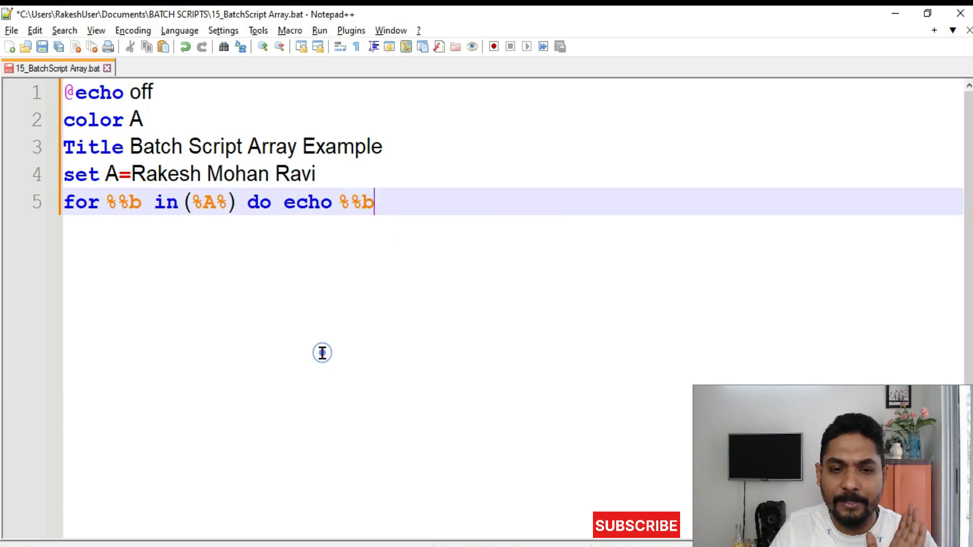
key(Enter)
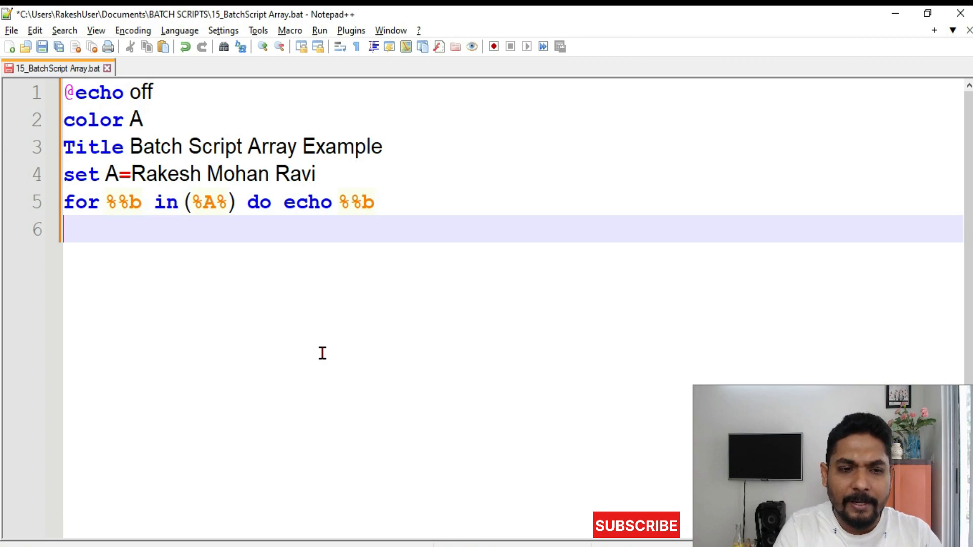
text(pause)
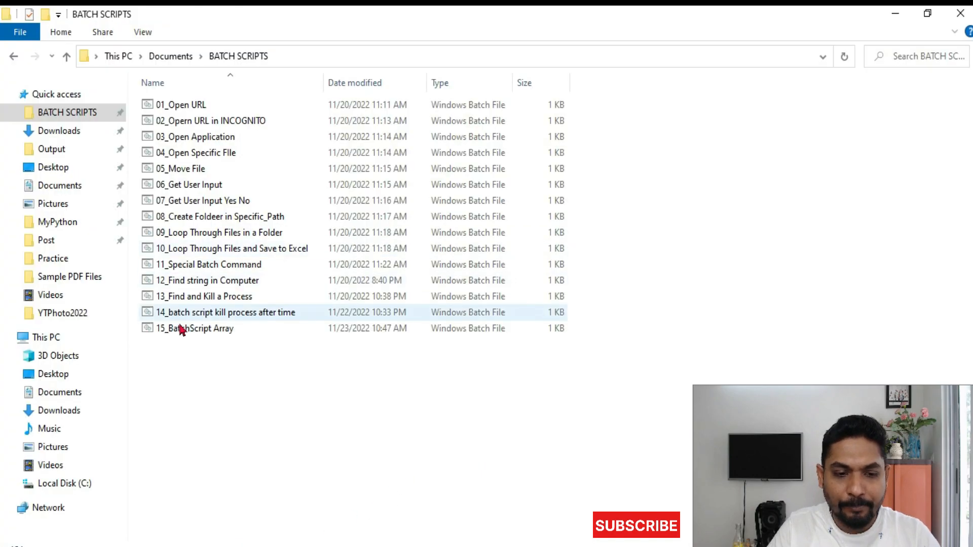
Run 15_BatchScript Array from Explorer and view the three names in the console
double_click(194, 328)
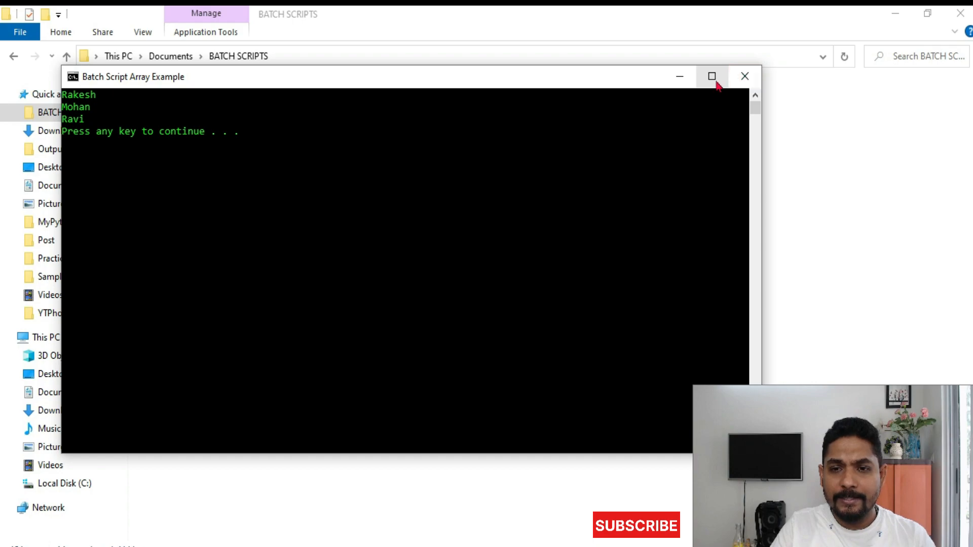
click(711, 76)
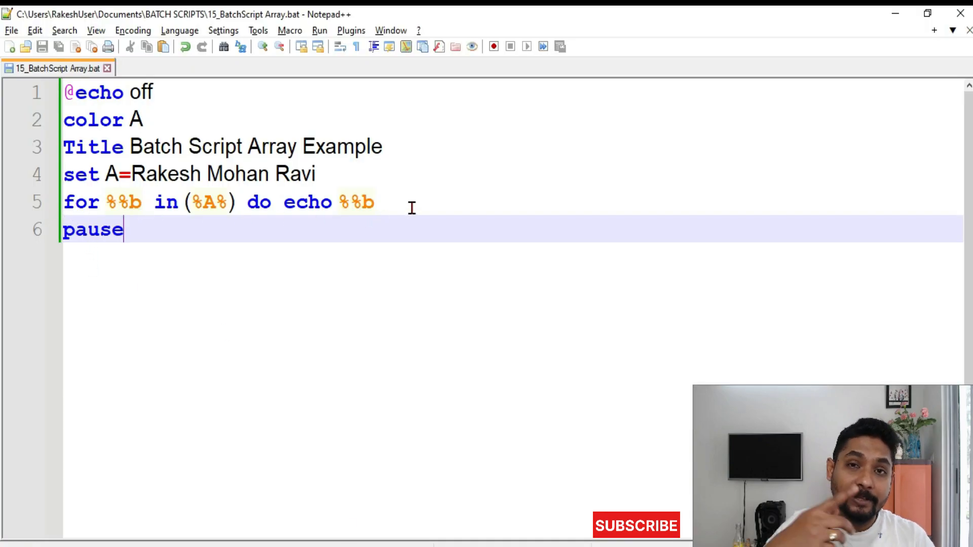
mouse_move(339, 196)
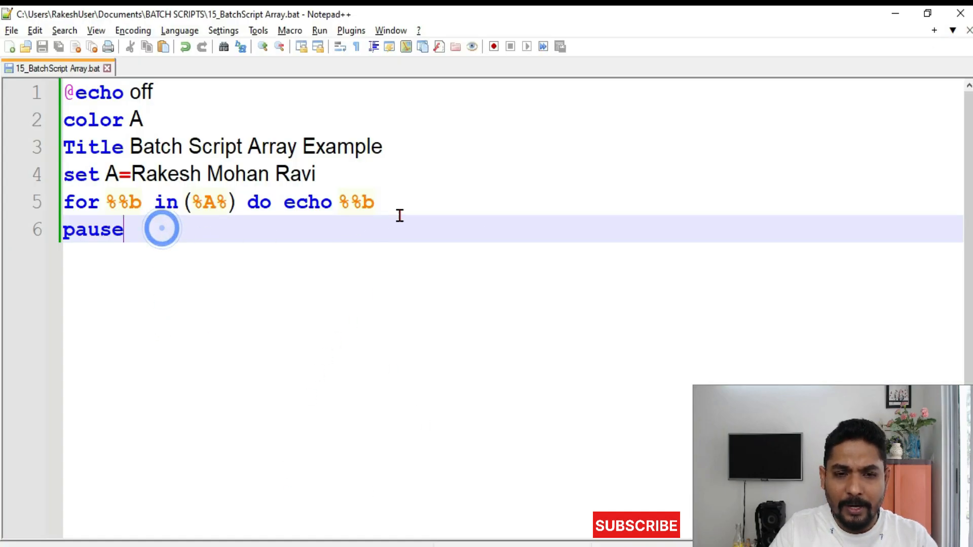
Remove the pause line and place the caret at the end of the for line
double_click(94, 230)
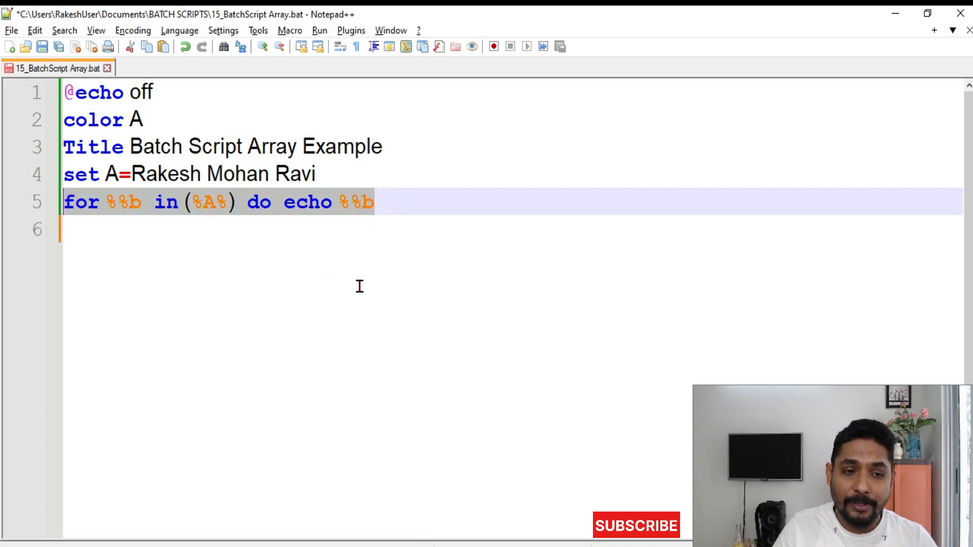
mouse_move(473, 204)
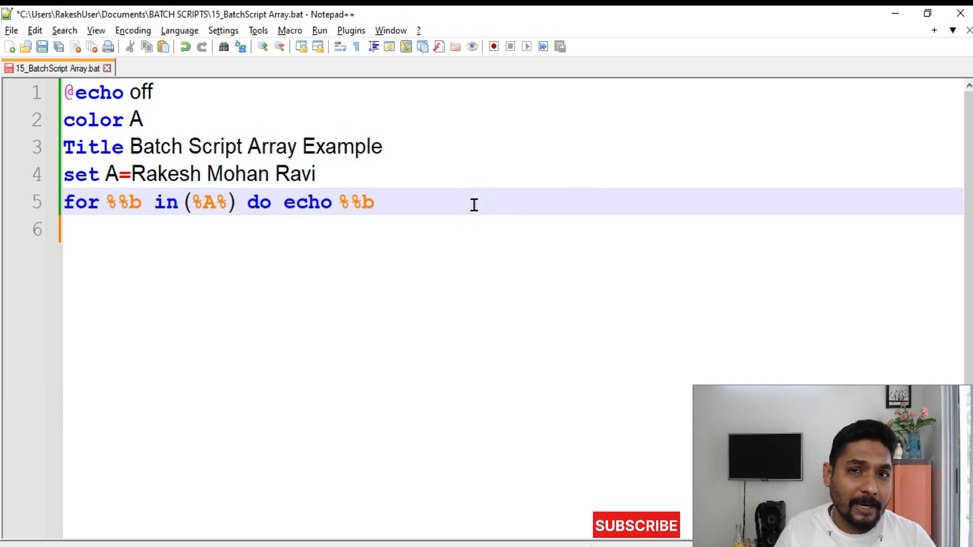
click(374, 203)
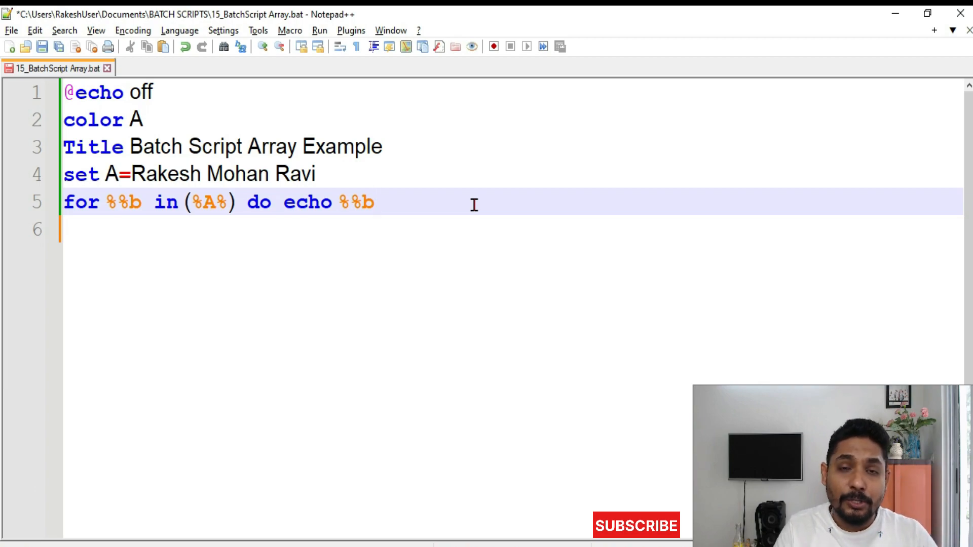
mouse_move(280, 203)
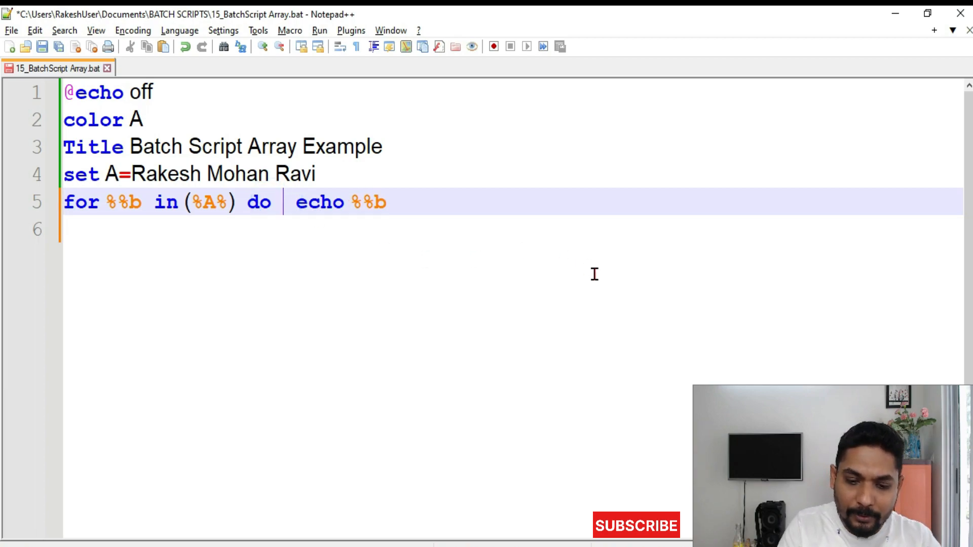
Open a block after do, put echo %%b on its own line, and add echo He are the winners.
text(()
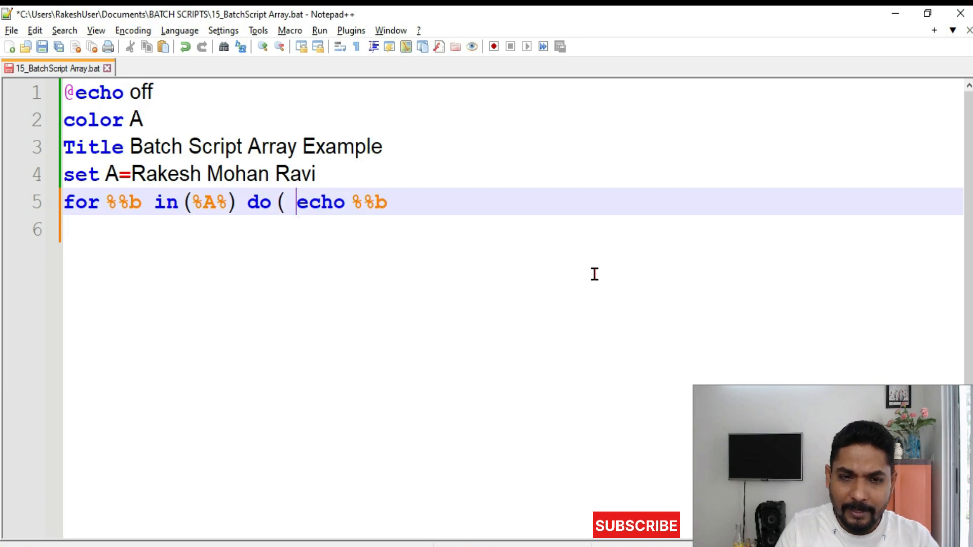
key(Enter)
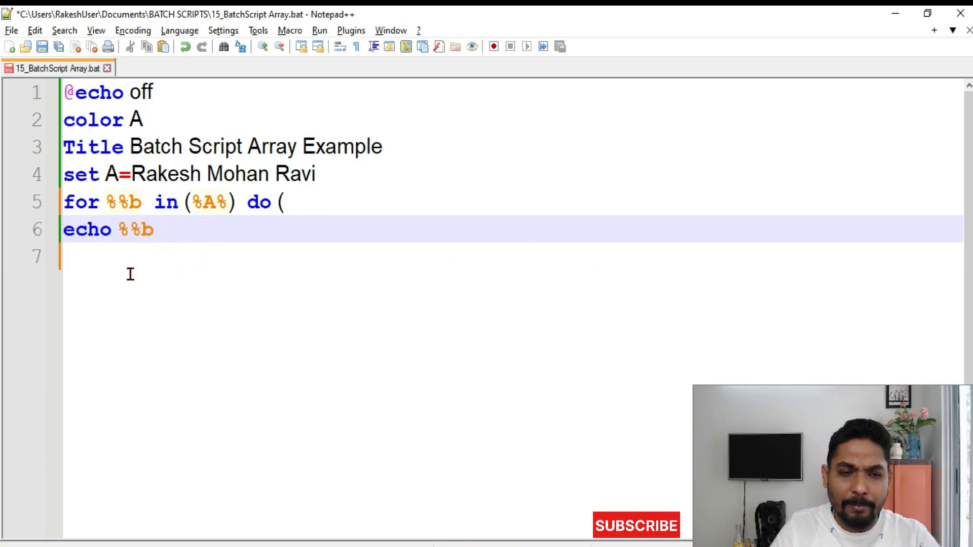
text(He)
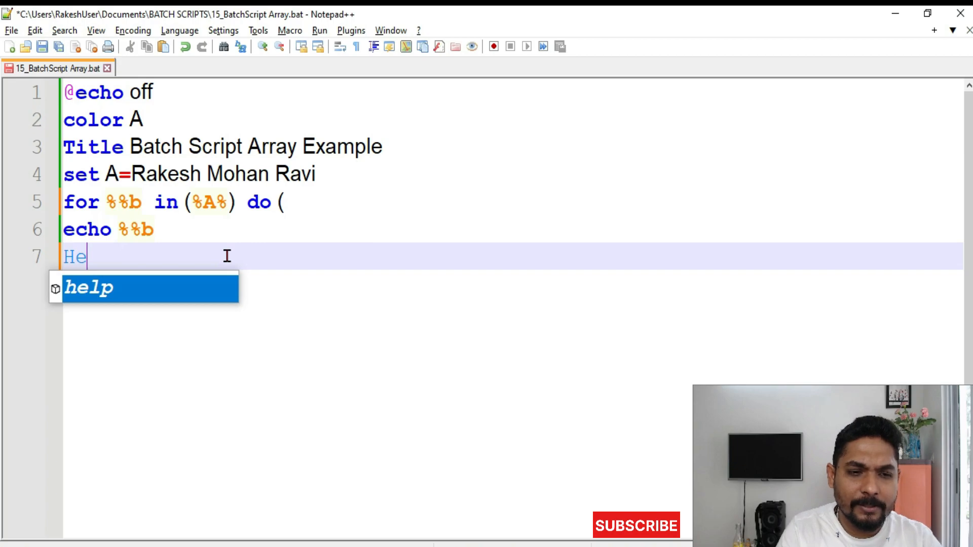
key(BackSpace)
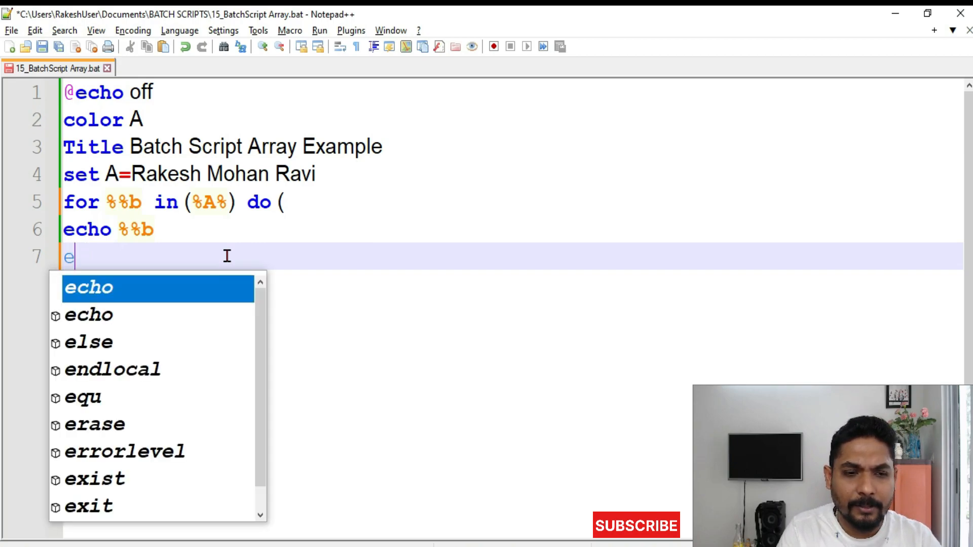
text(cho He are the w)
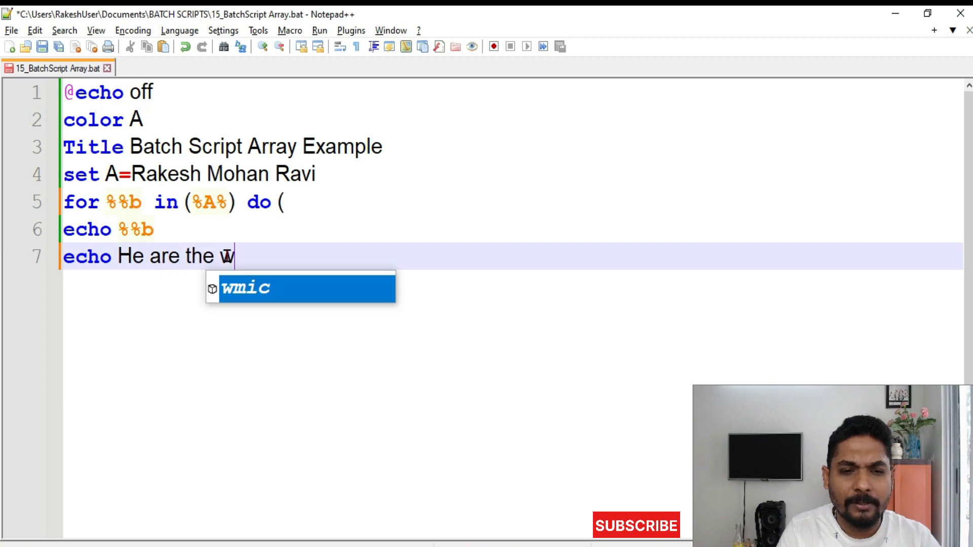
text(inners)
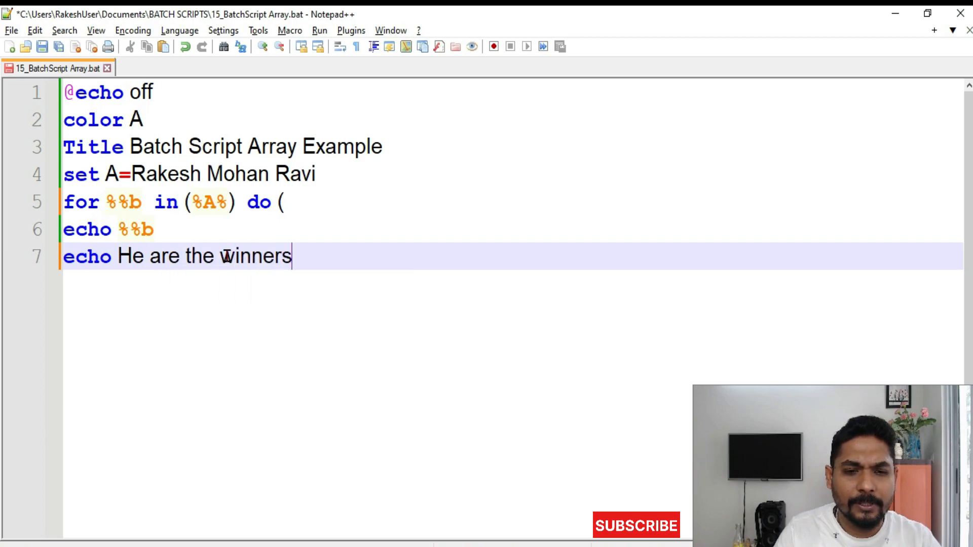
text(..)
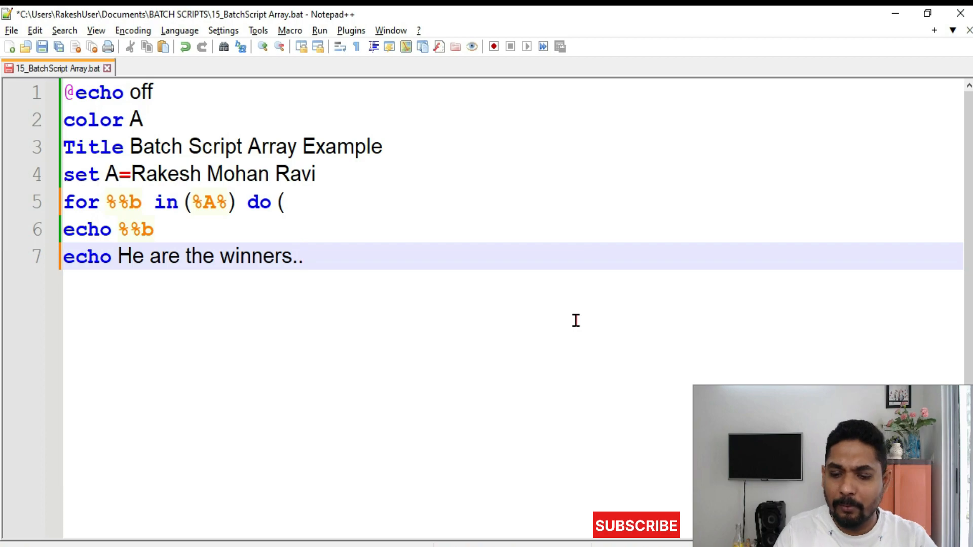
key(enter)
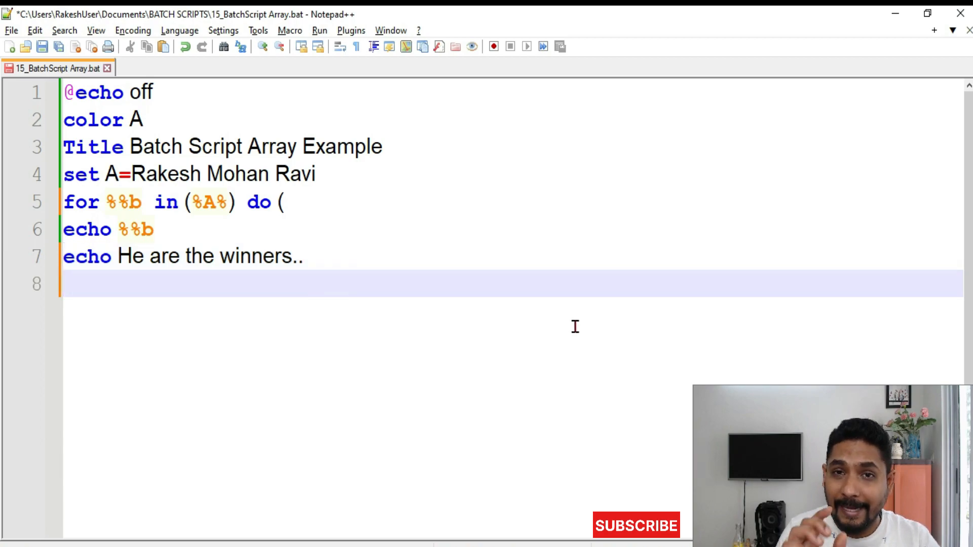
Add a timeout /t 5 /nobreak line inside the loop body
text(timeout /t)
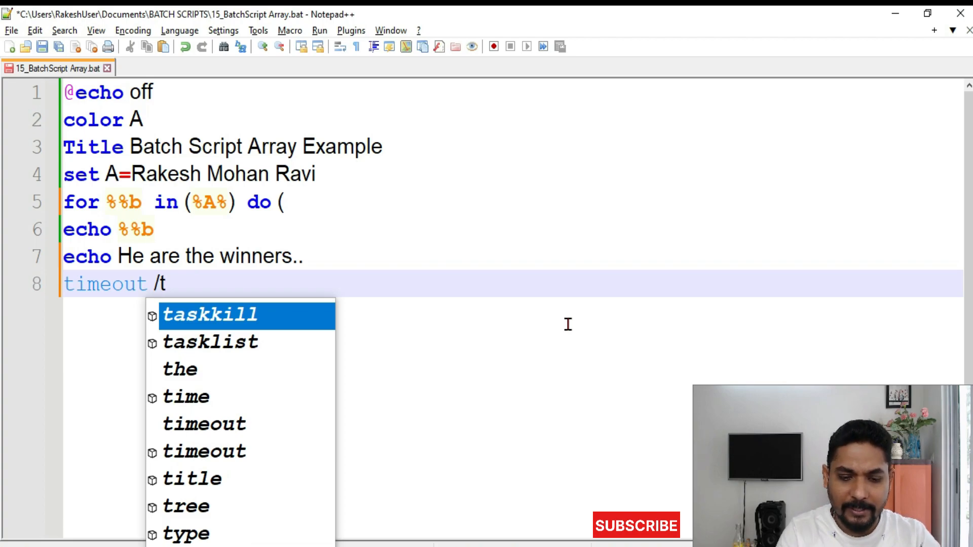
key(Escape)
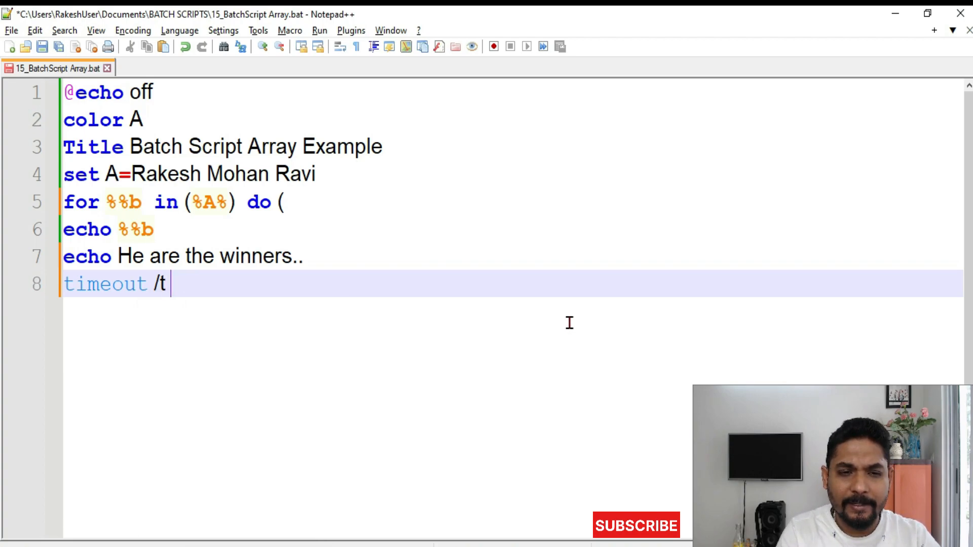
text(5)
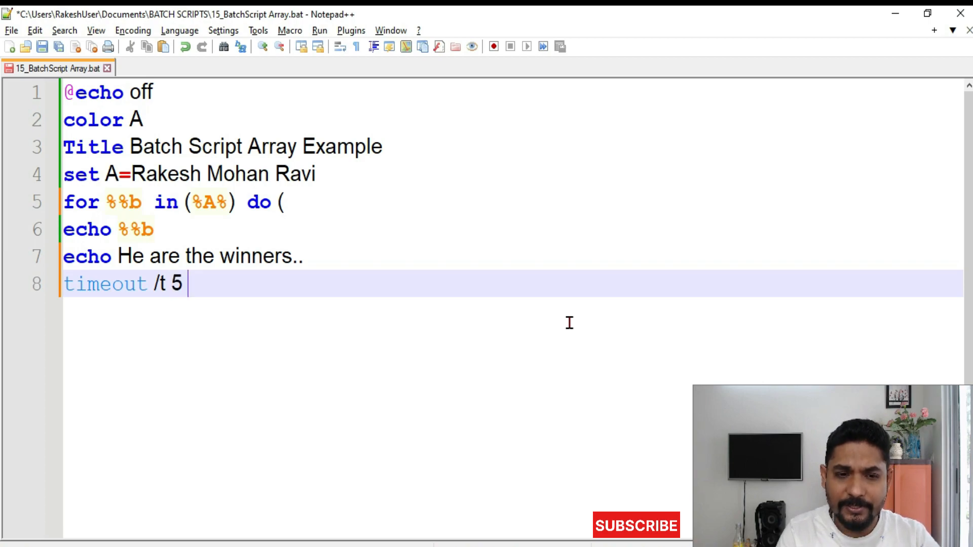
text(/no)
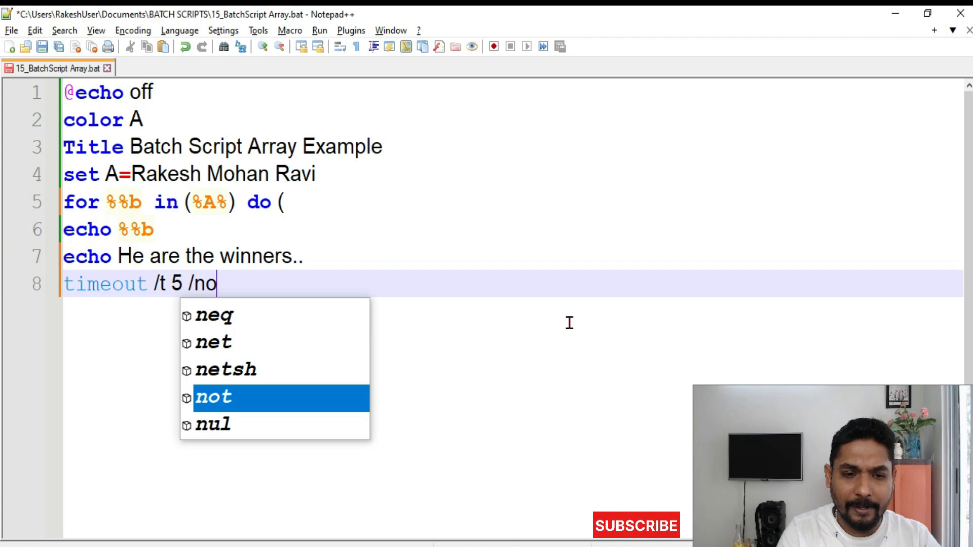
text(brea)
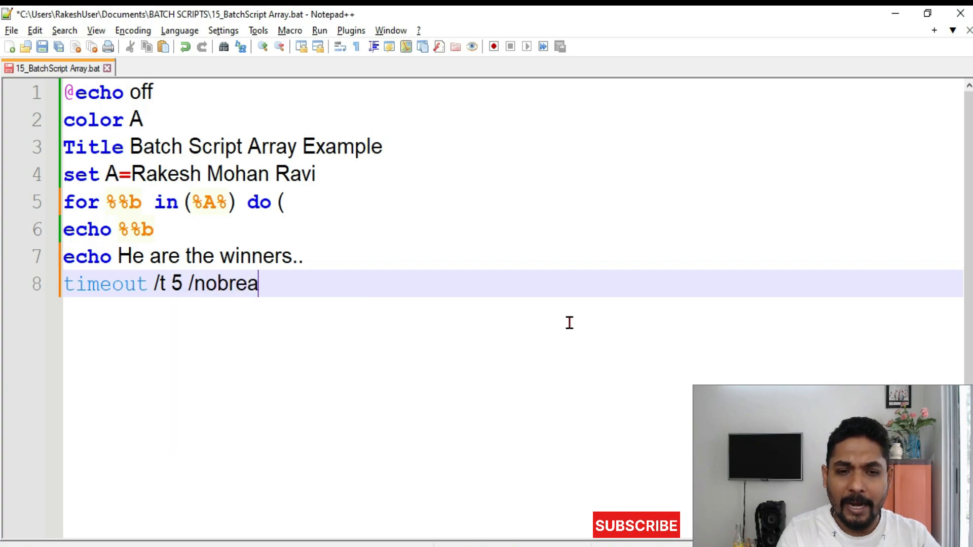
text(k)
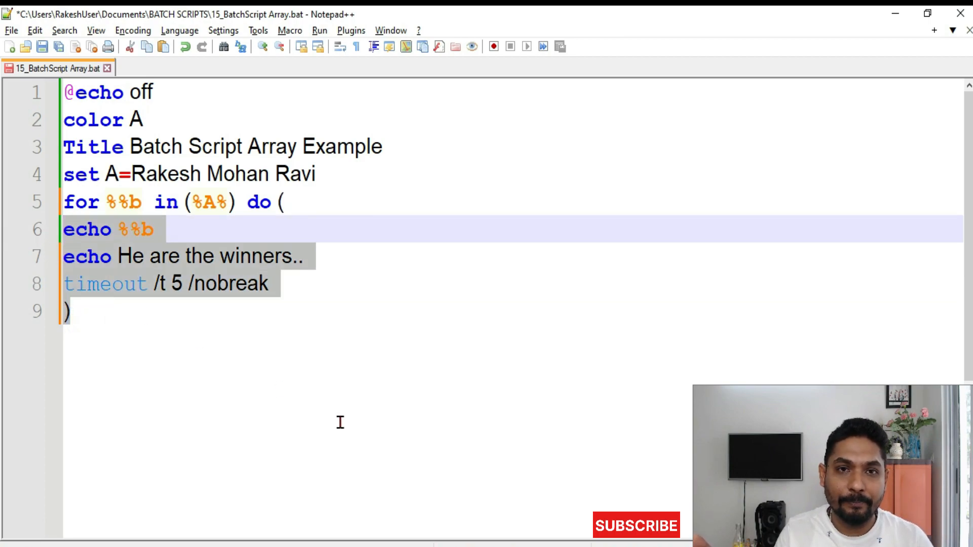
Close the loop block with ) and review the bracketed body
click(301, 202)
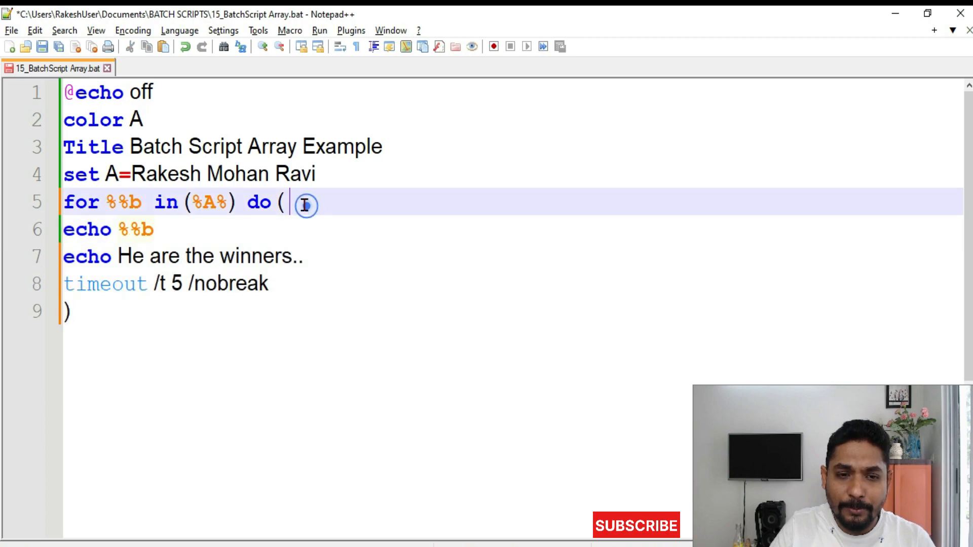
mouse_move(884, 174)
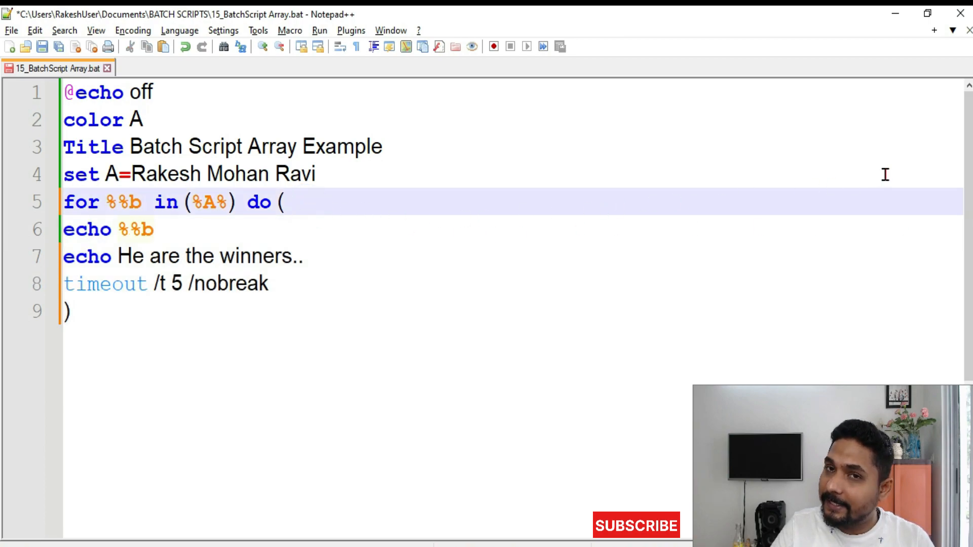
mouse_move(252, 348)
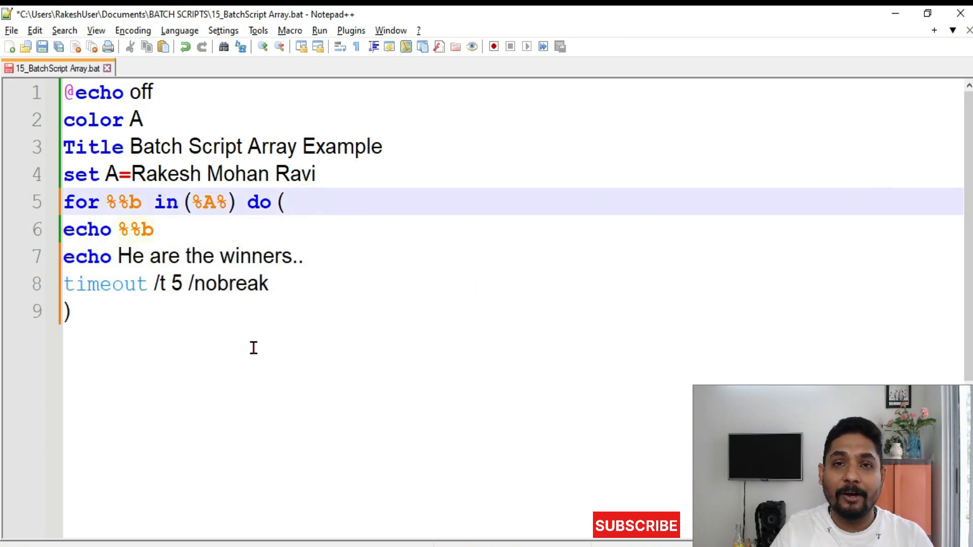
click(286, 203)
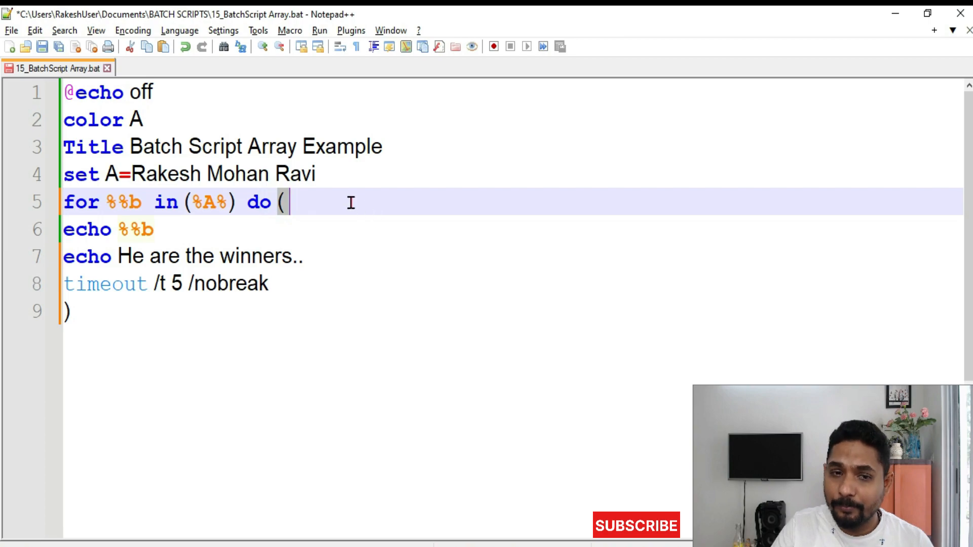
mouse_move(188, 239)
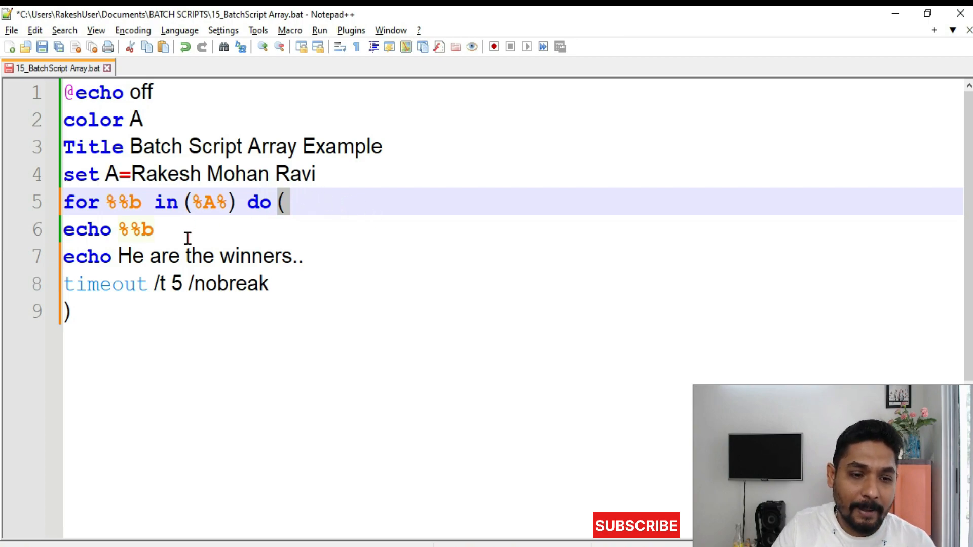
click(68, 310)
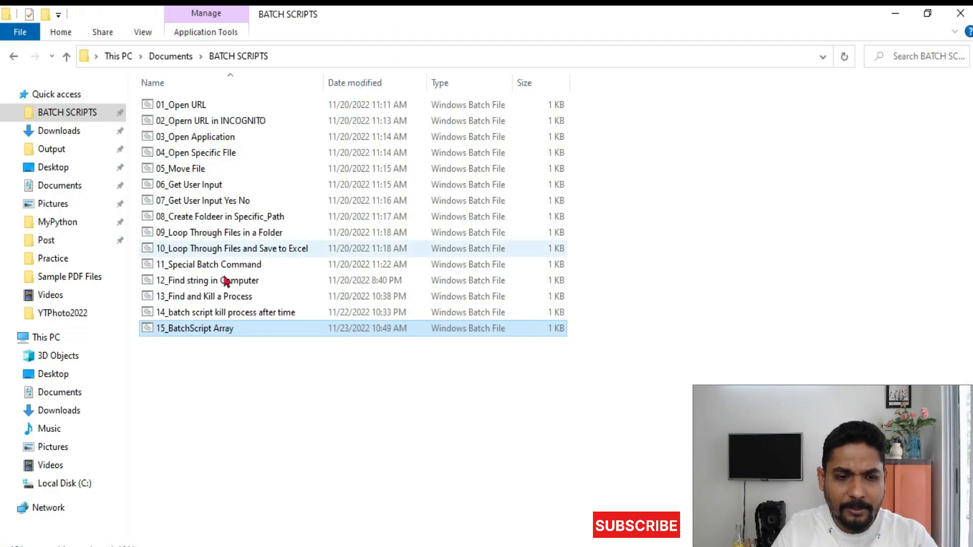
Run the saved script to see each name with the winners message and wait, then return to Notepad++
double_click(195, 328)
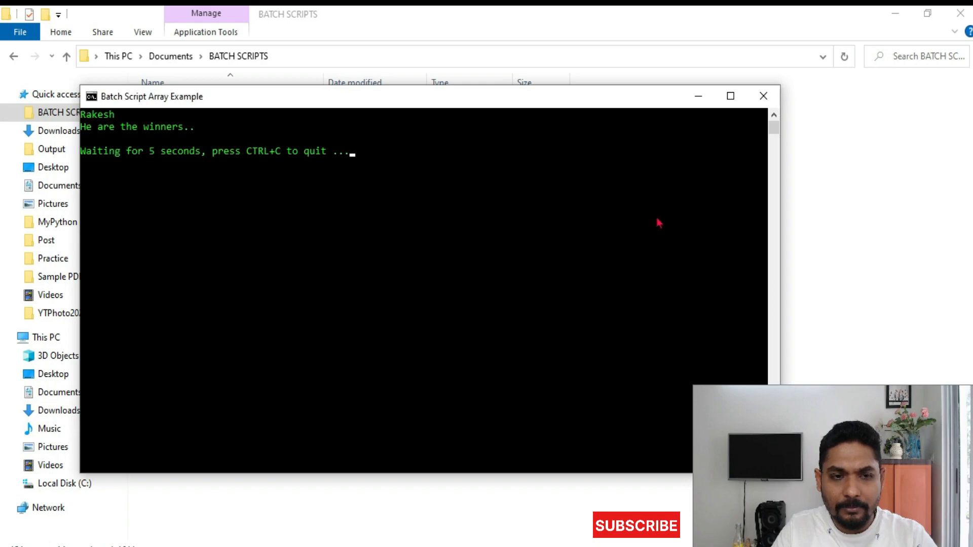
double_click(422, 96)
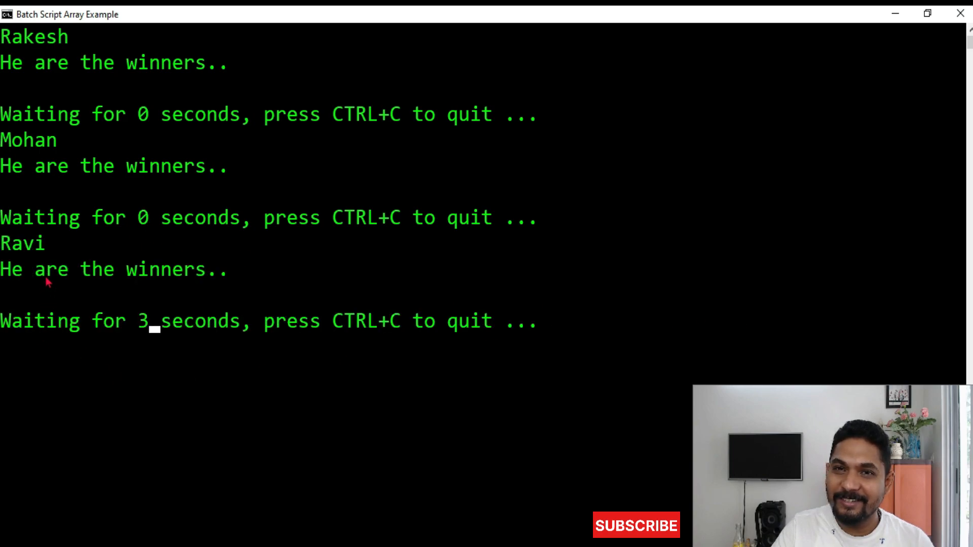
mouse_move(258, 293)
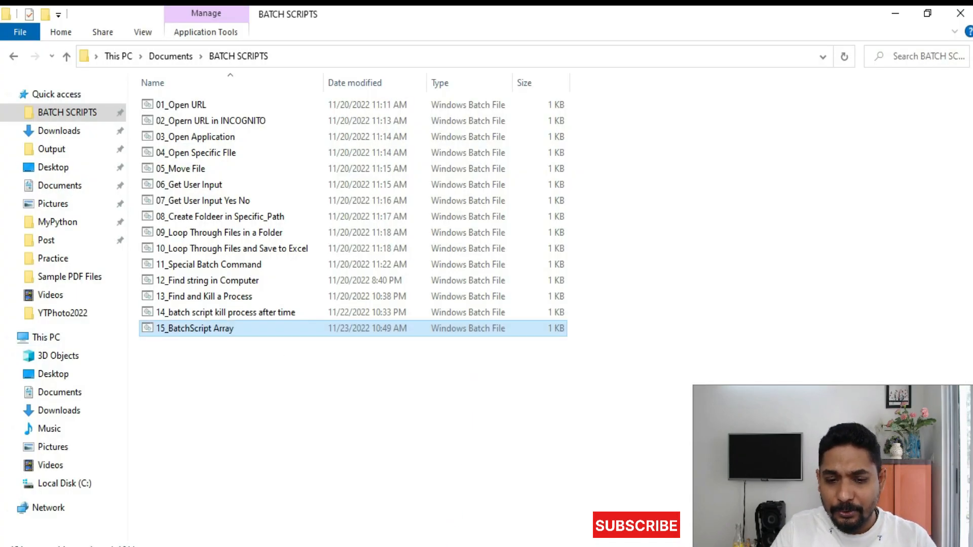
double_click(195, 328)
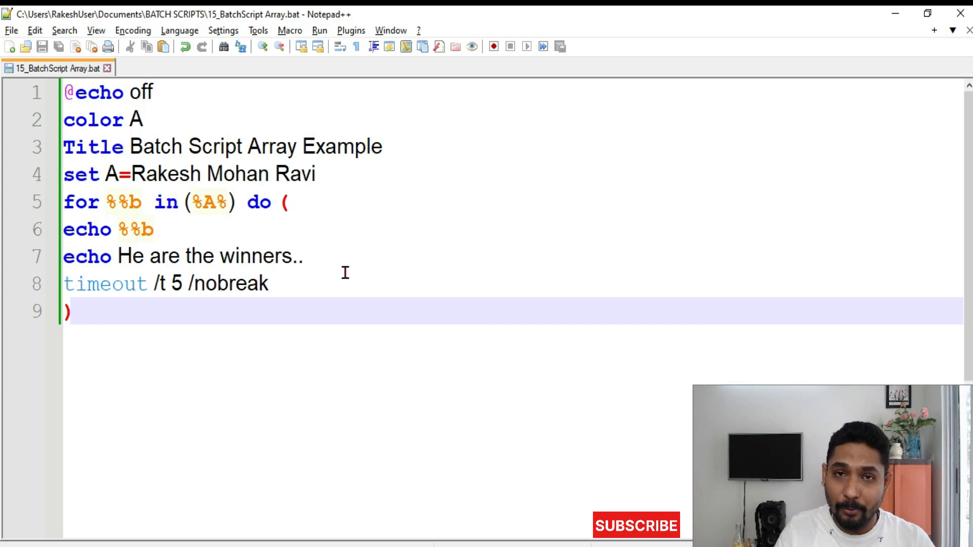